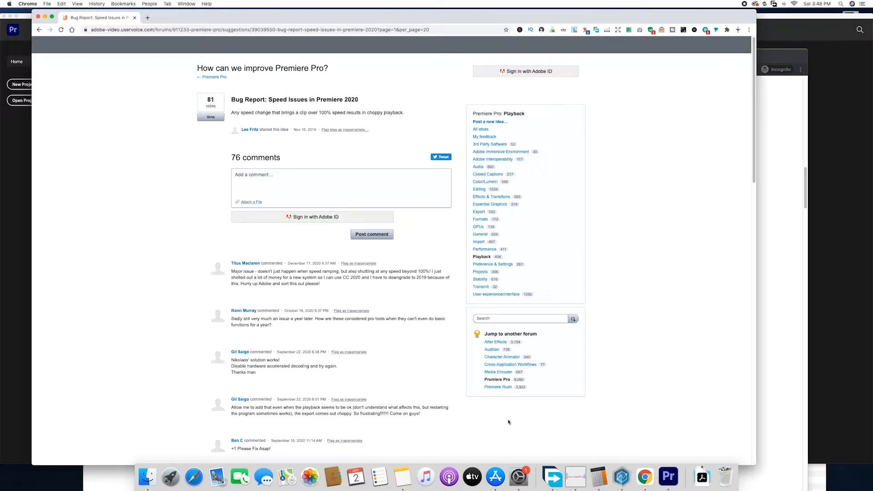
pyautogui.moveTo(449, 392)
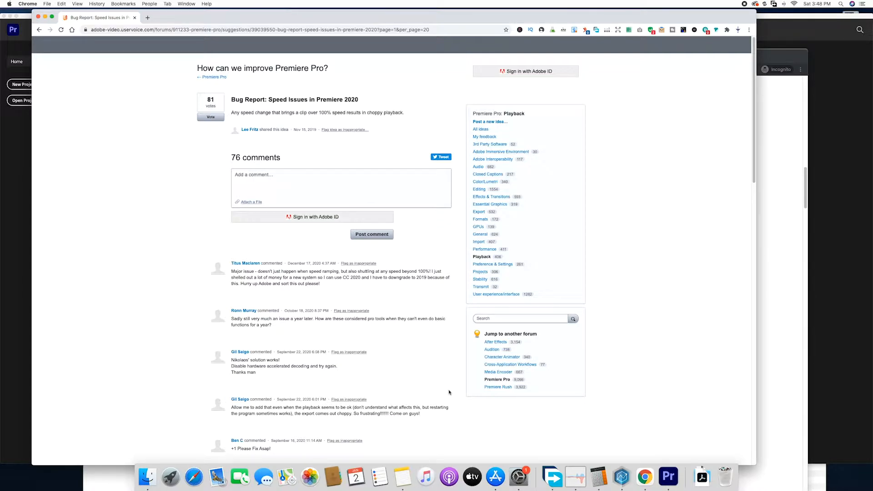
pyautogui.moveTo(422, 296)
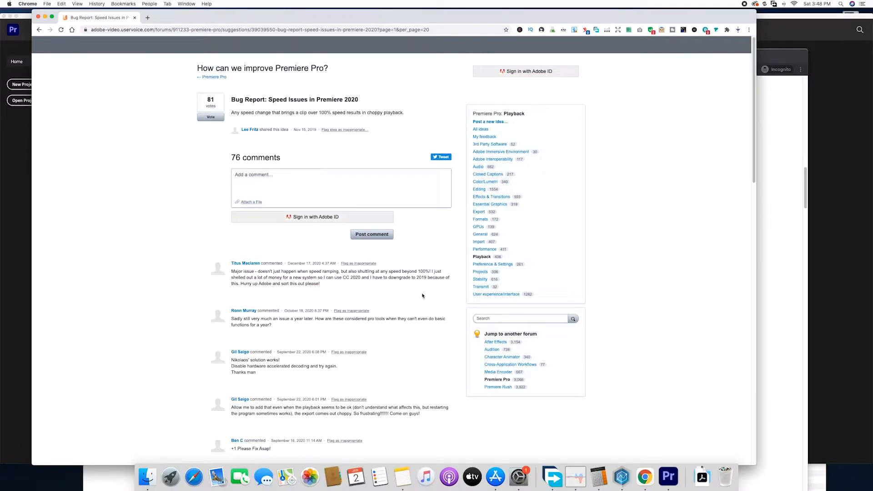
pyautogui.moveTo(420, 290)
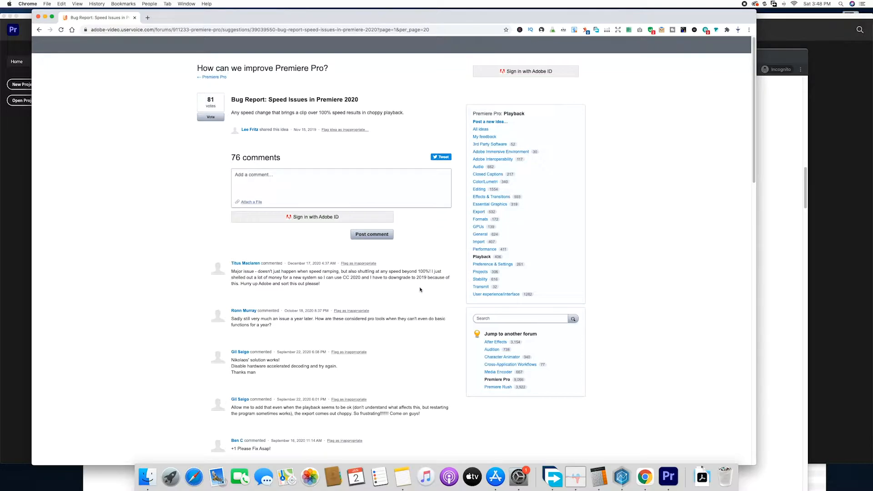
pyautogui.moveTo(669, 476)
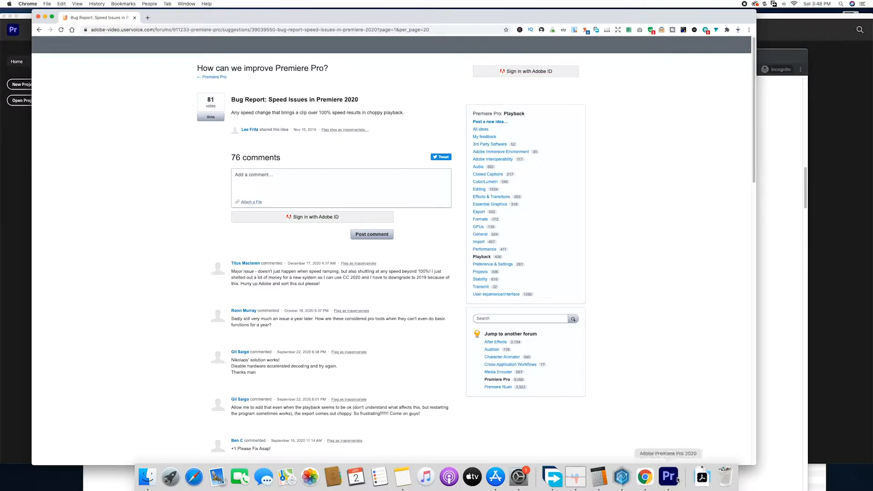
# Create a new untitled Premiere Pro project with the default settings.
pyautogui.click(671, 476)
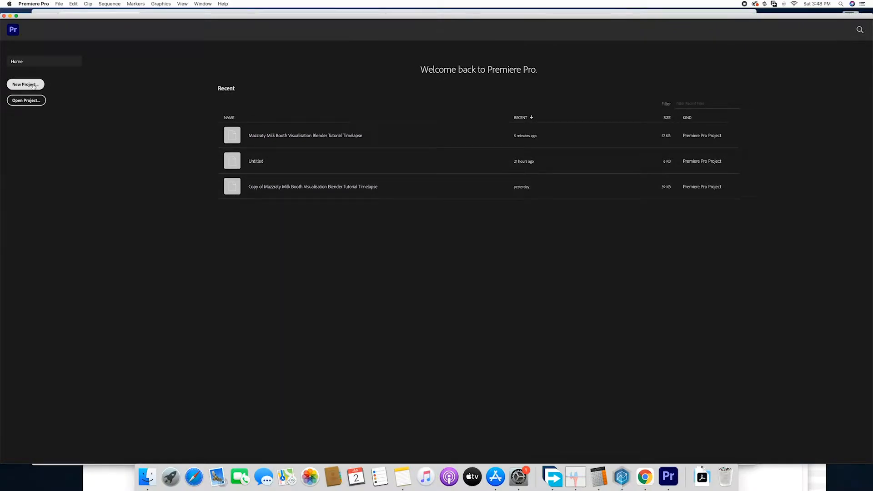
pyautogui.click(25, 83)
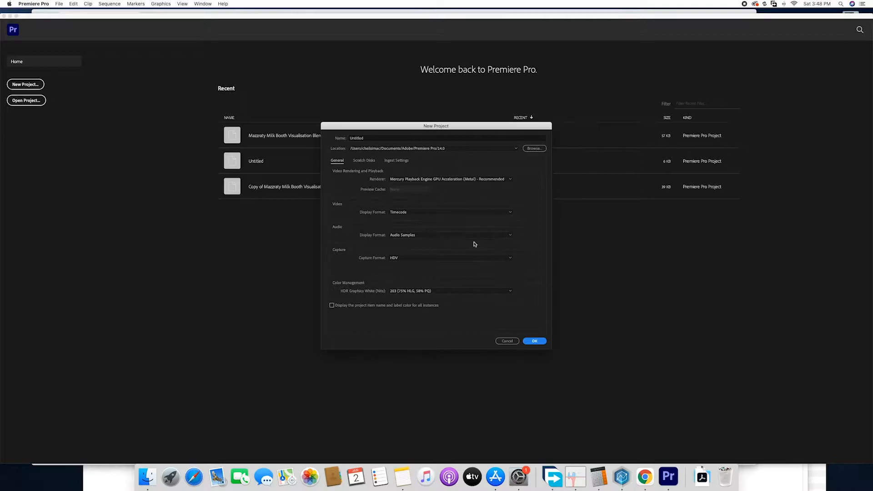
pyautogui.click(535, 341)
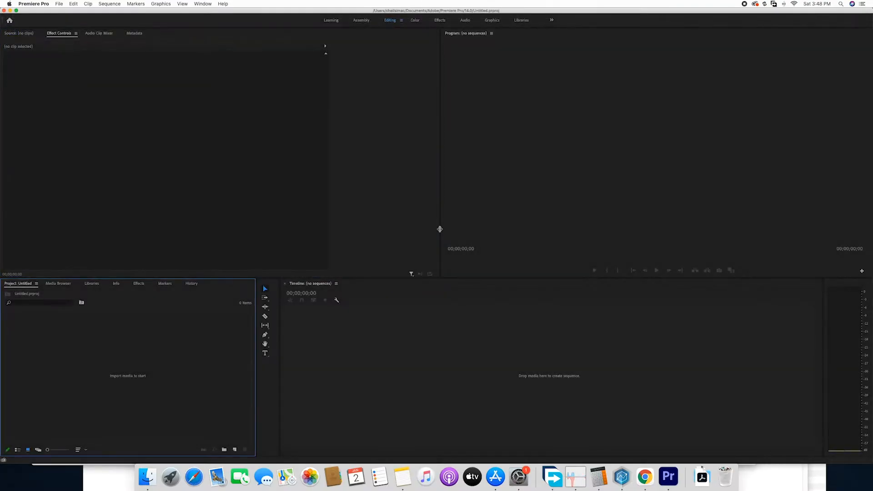
pyautogui.moveTo(150, 340)
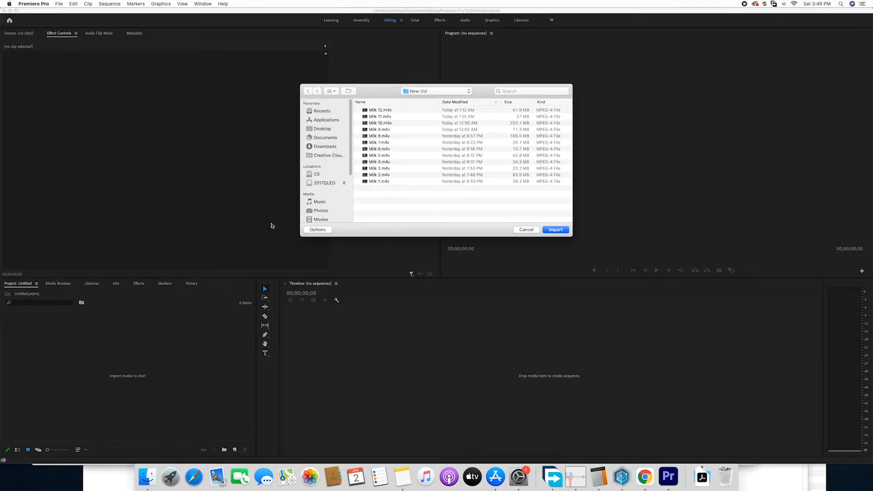
# Import the Milk Booth 1 clip from the Videos folder into the project.
pyautogui.click(435, 91)
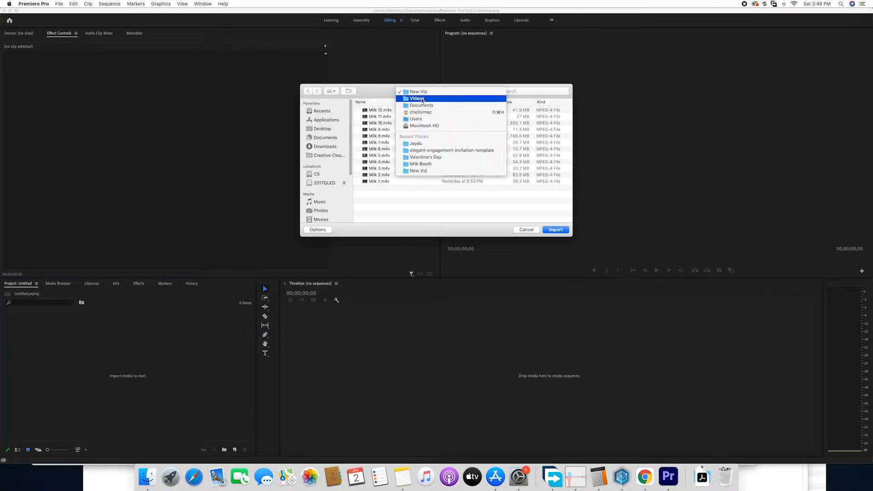
pyautogui.click(417, 98)
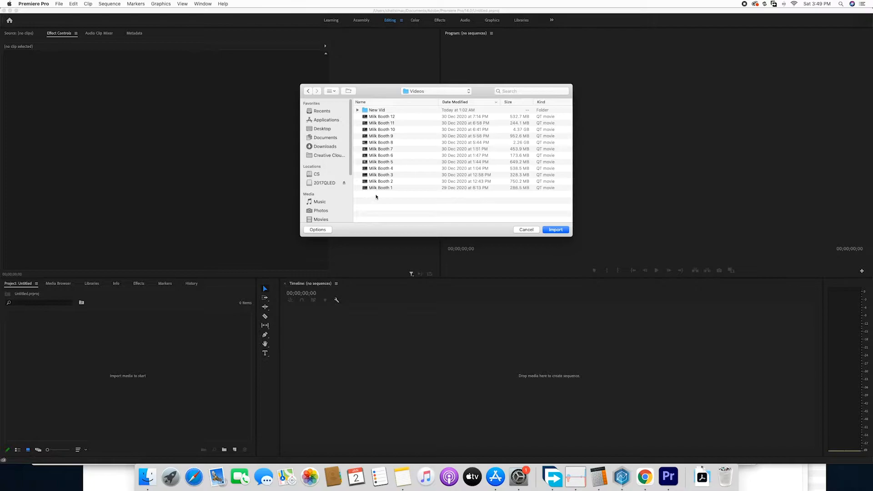
pyautogui.click(556, 229)
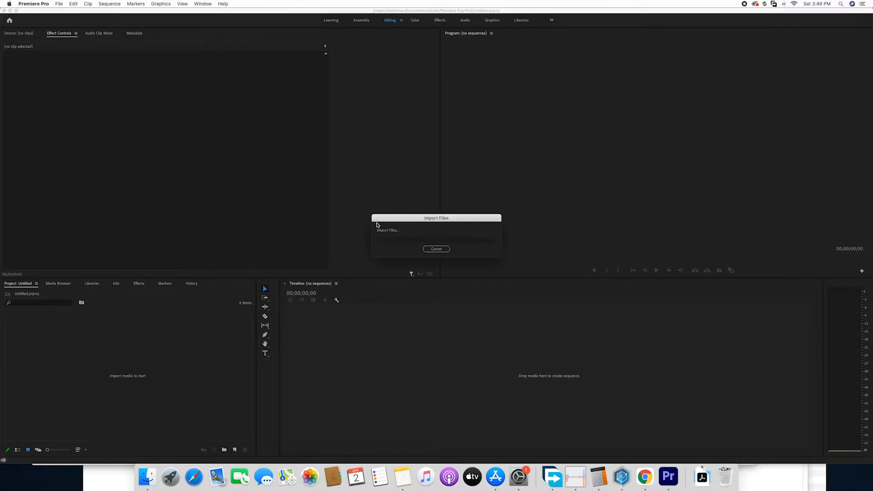
pyautogui.click(437, 229)
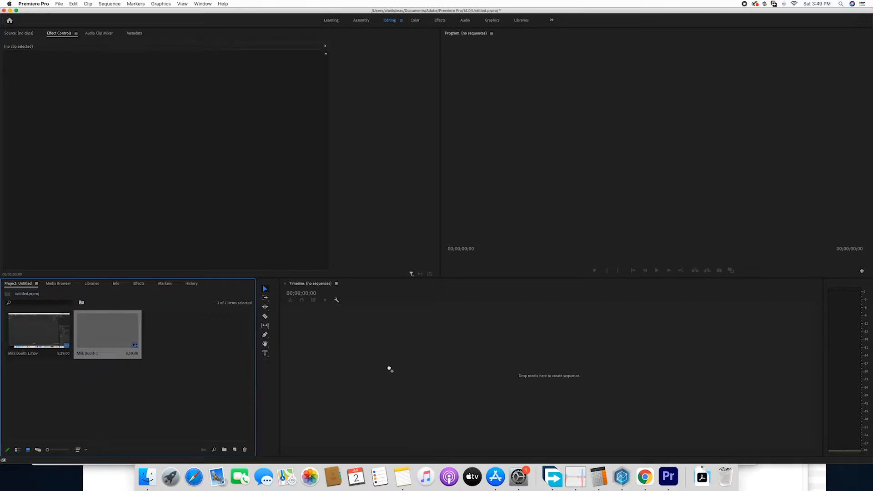
# Create a new Milk Booth 1 sequence from the imported clip on the timeline.
pyautogui.doubleClick(107, 331)
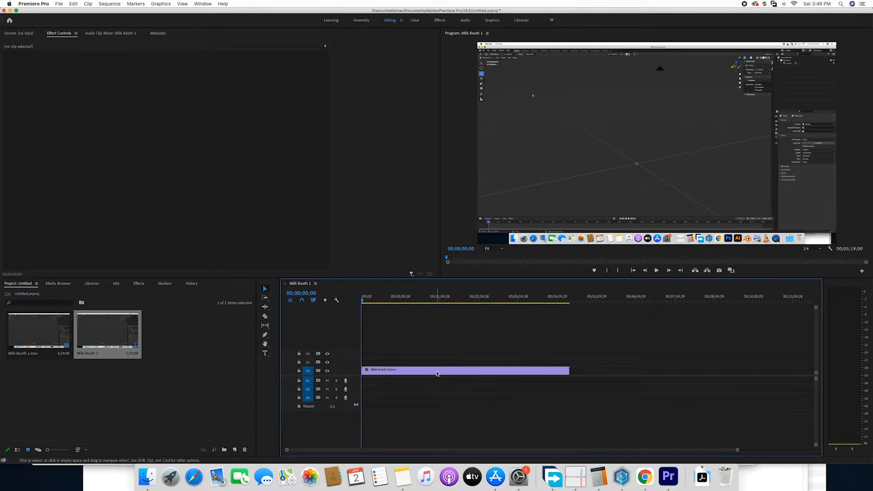
pyautogui.moveTo(436, 373)
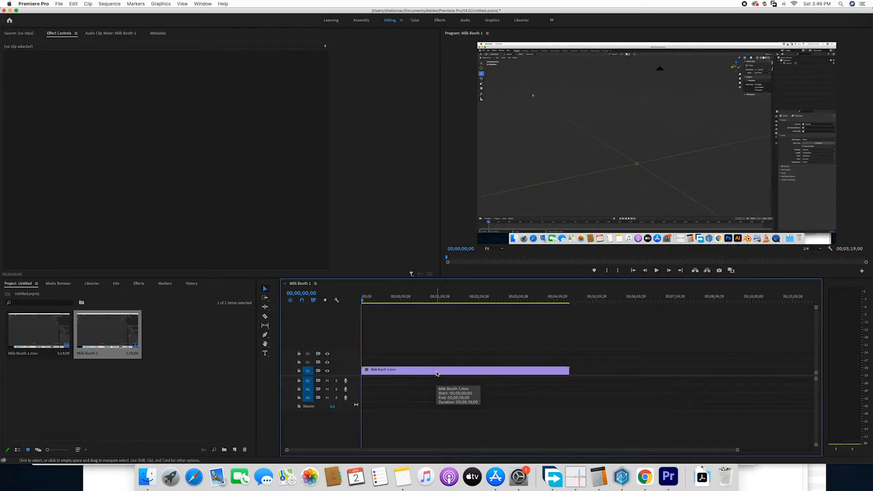
pyautogui.moveTo(437, 373)
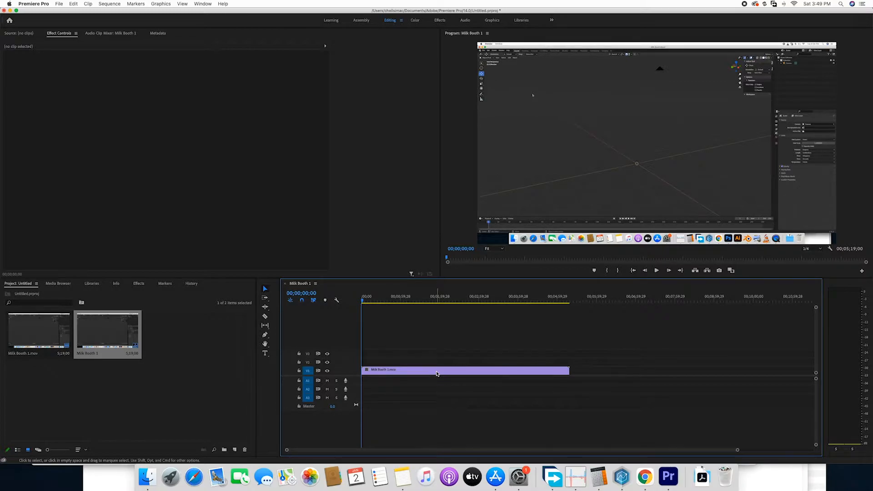
pyautogui.rightClick(436, 370)
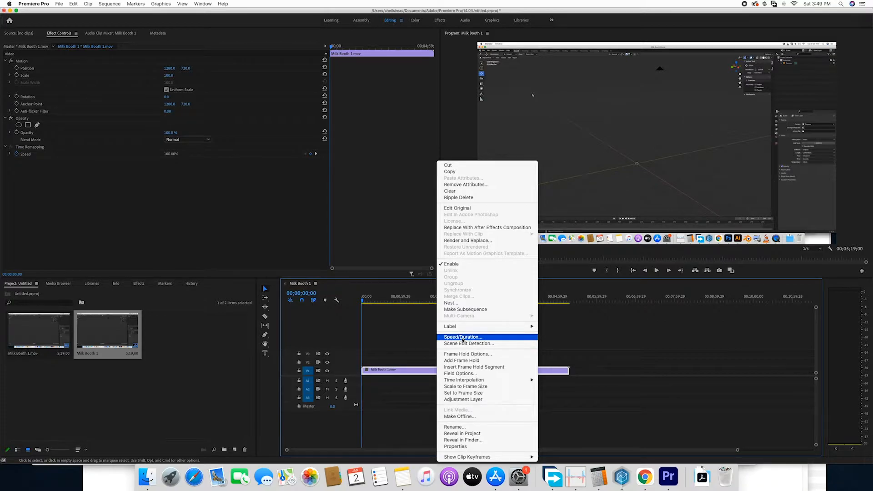
pyautogui.click(462, 337)
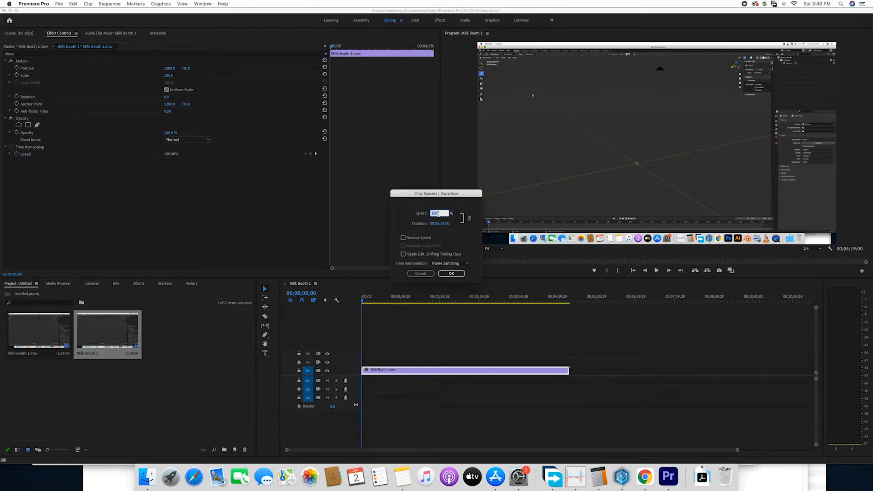
pyautogui.write('700')
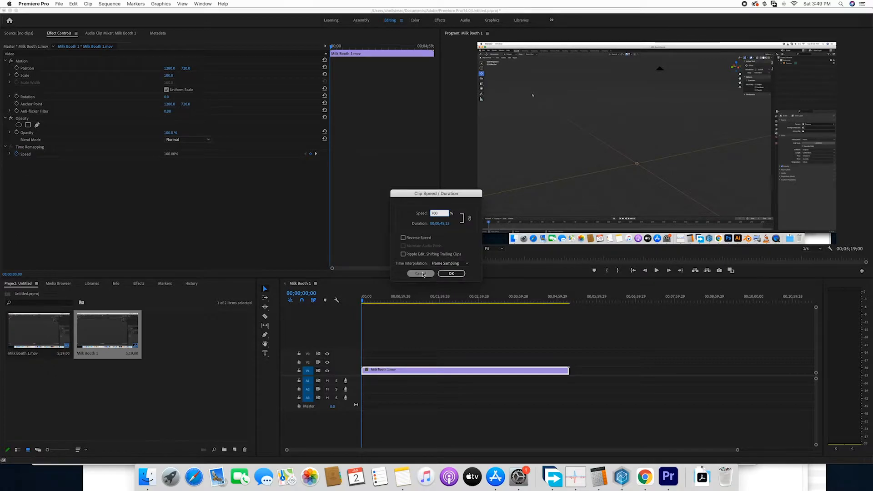
pyautogui.click(420, 273)
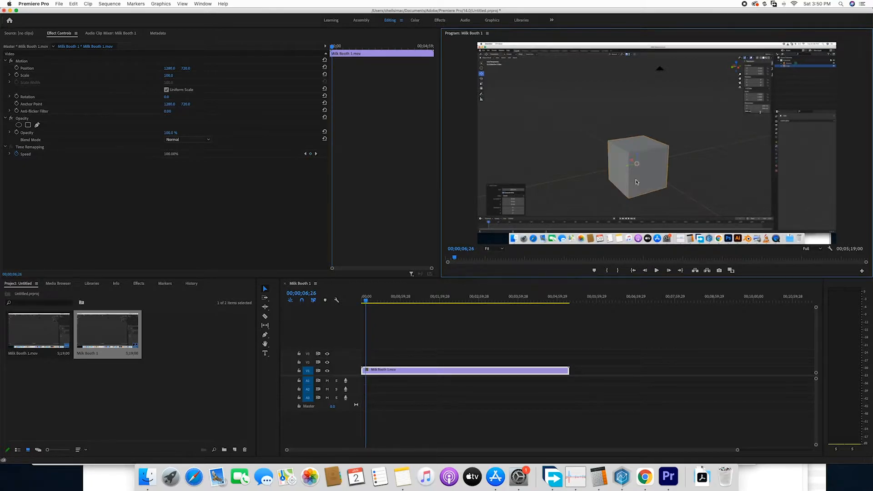
pyautogui.click(656, 271)
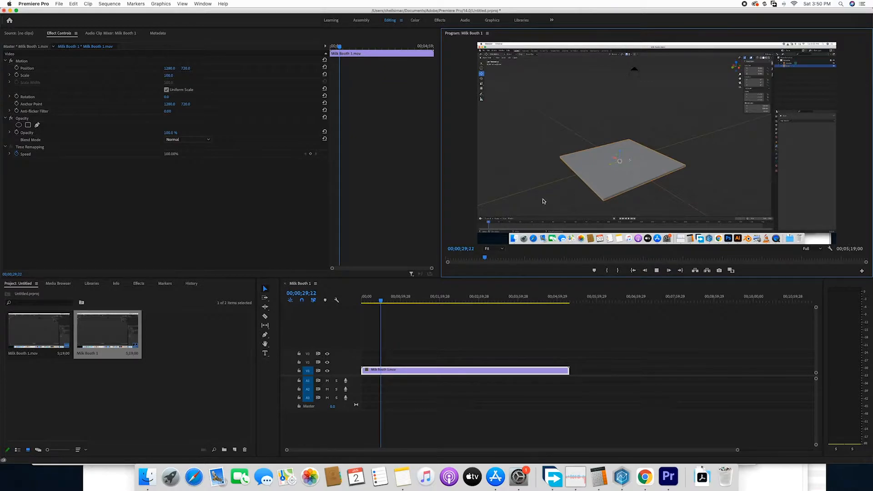
pyautogui.click(381, 300)
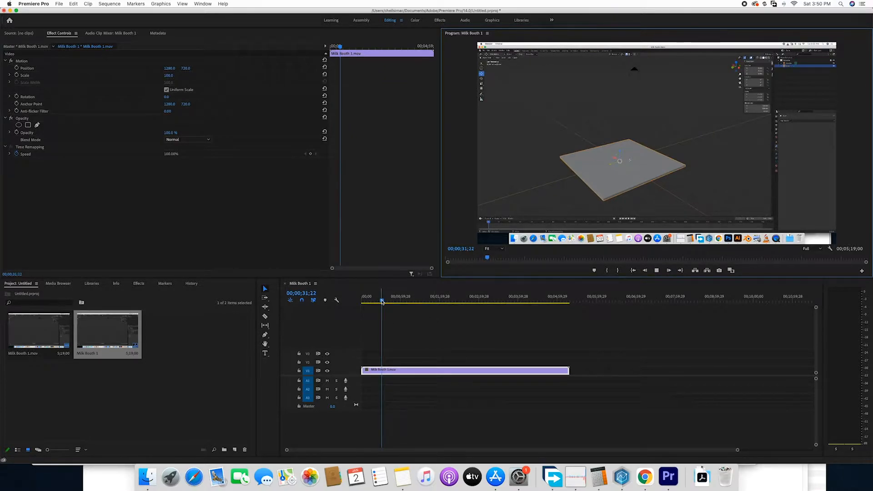
pyautogui.click(393, 301)
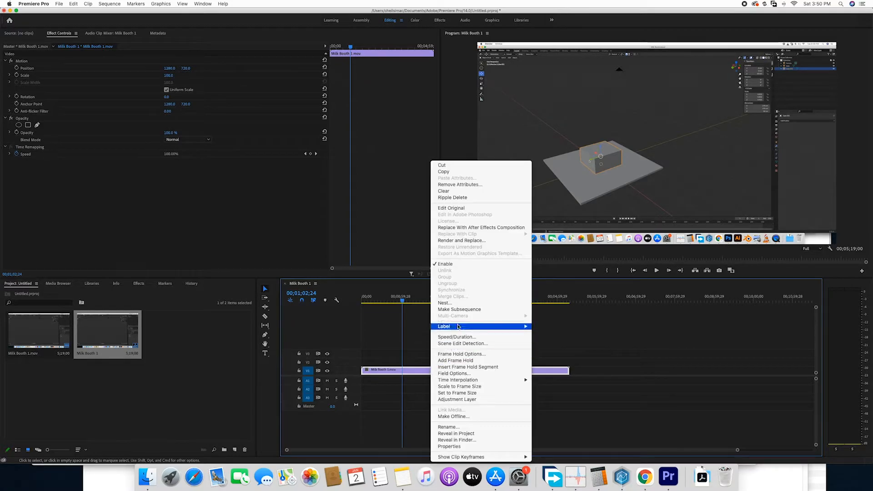
# Set the Milk Booth 1 clip's Speed/Duration to 700% and return the playhead to the start.
pyautogui.click(457, 337)
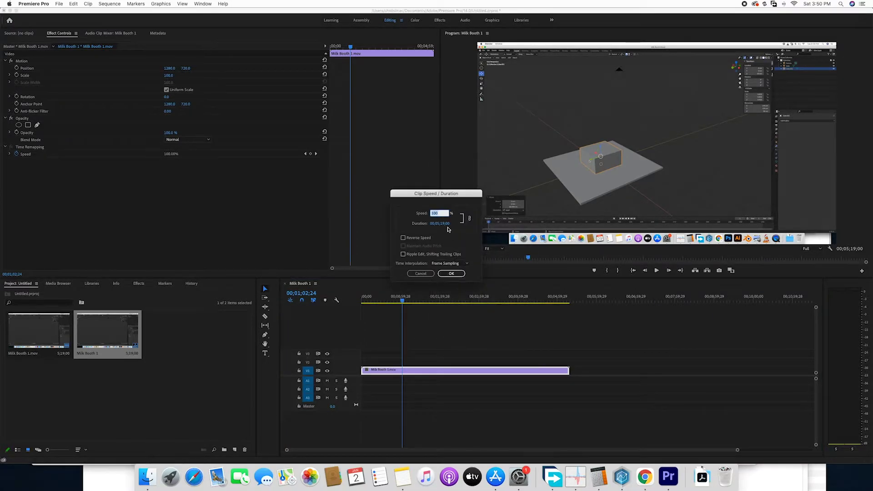
pyautogui.write('700')
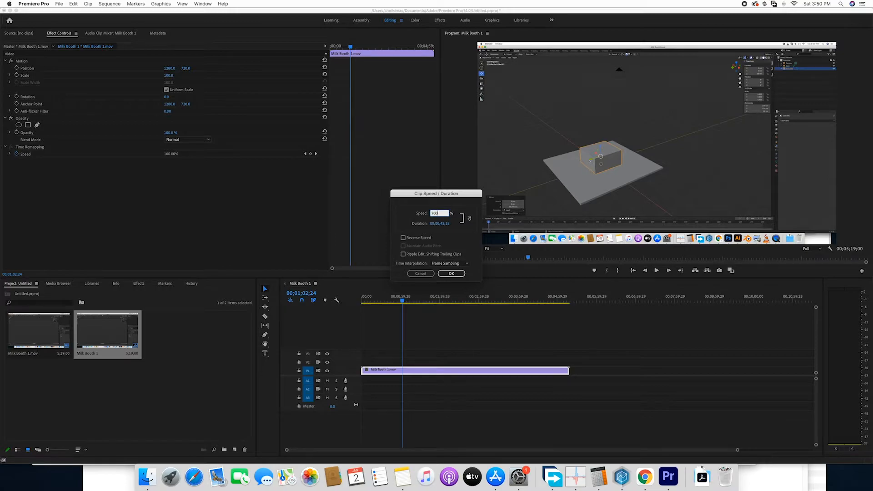
pyautogui.click(451, 273)
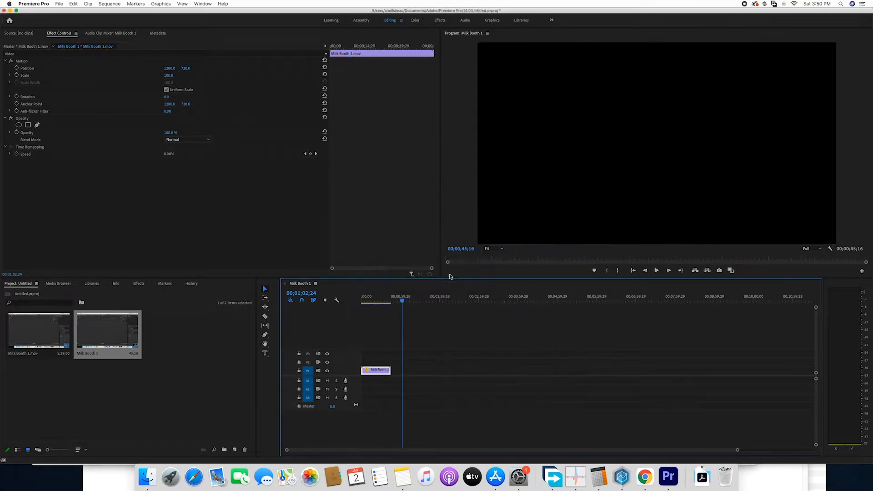
pyautogui.click(379, 301)
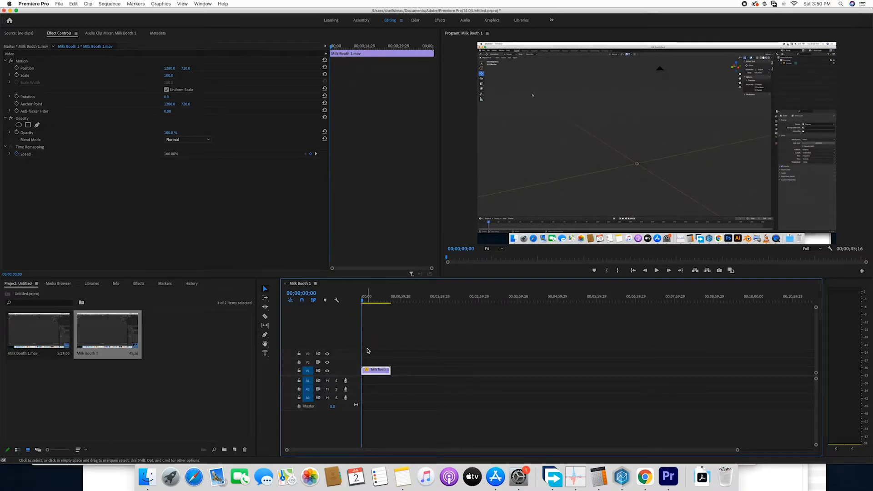
pyautogui.moveTo(581, 218)
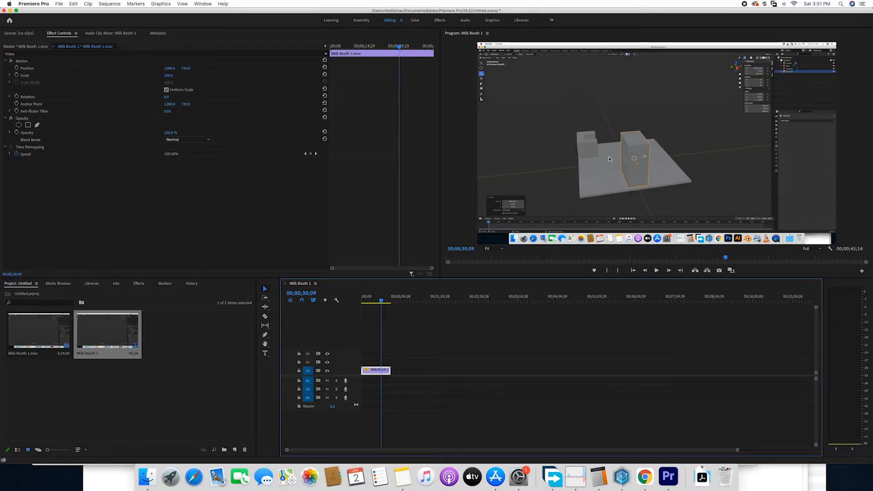
# Scroll through the comments on the speed-issues bug report, then return to Premiere Pro.
pyautogui.click(644, 488)
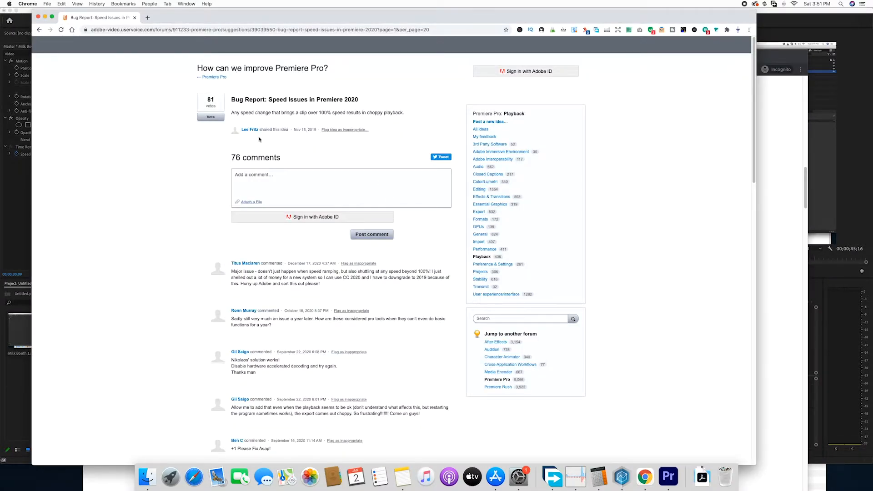
pyautogui.scroll(-3)
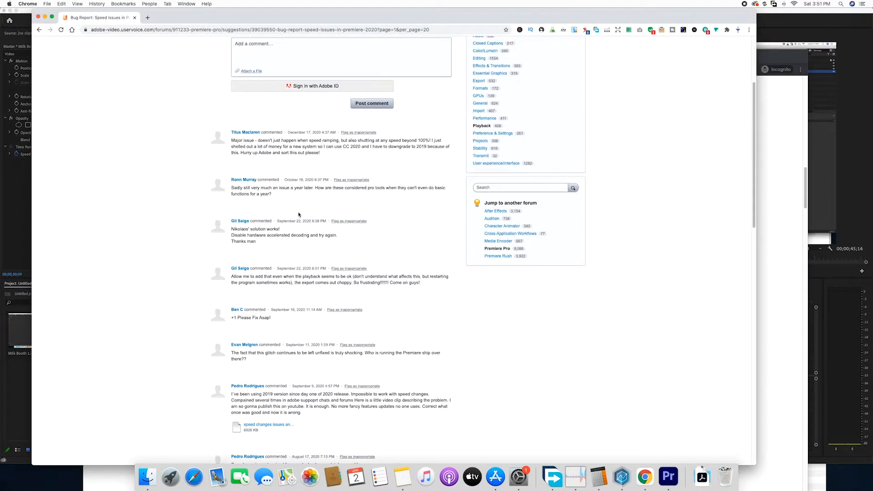
pyautogui.scroll(-3)
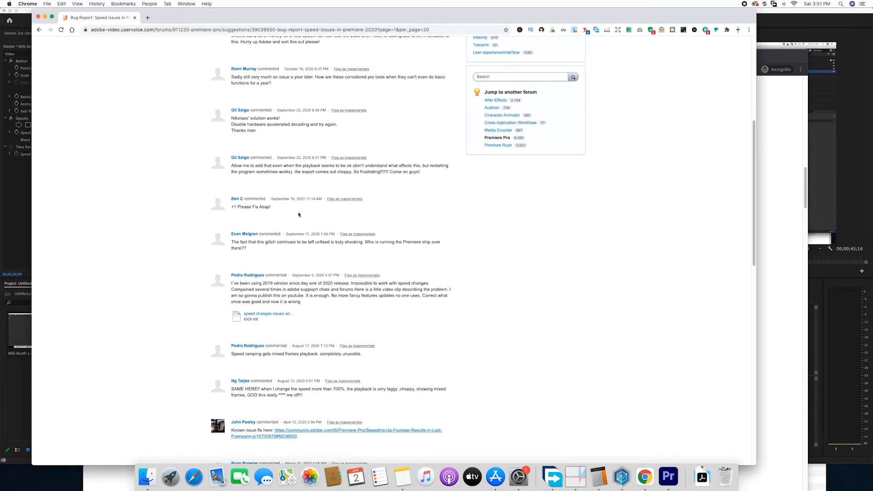
pyautogui.scroll(-3)
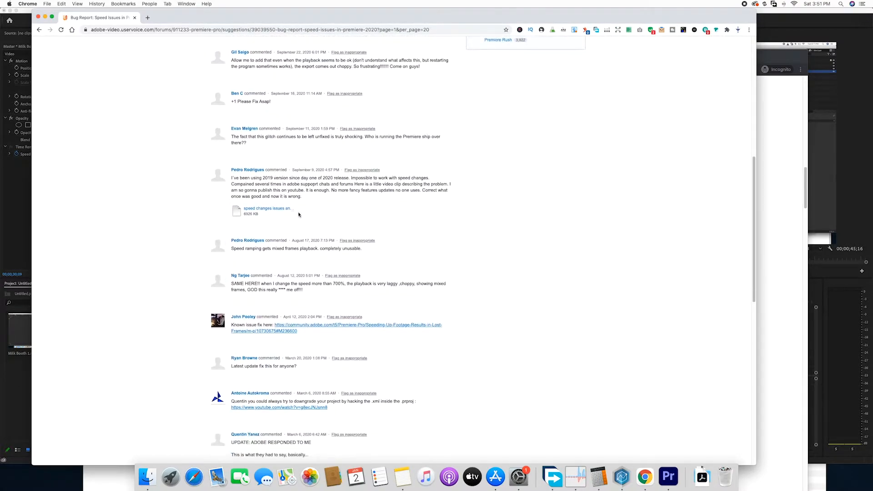
pyautogui.scroll(-3)
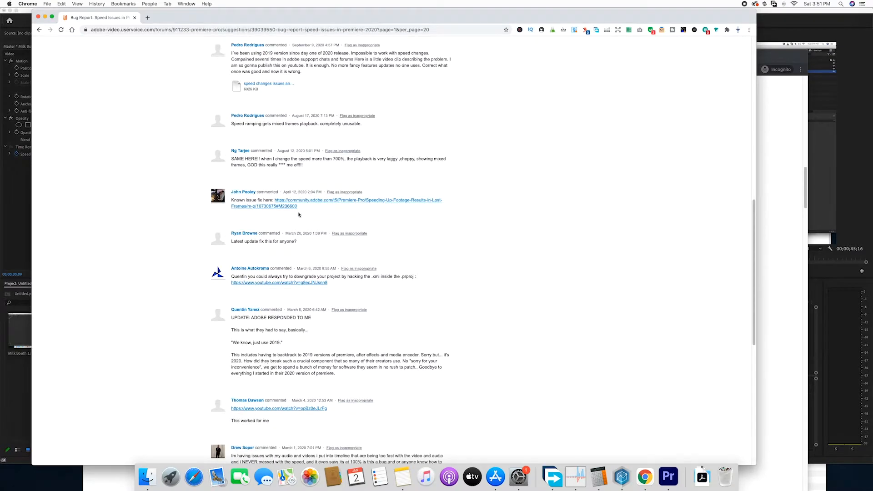
pyautogui.scroll(-3)
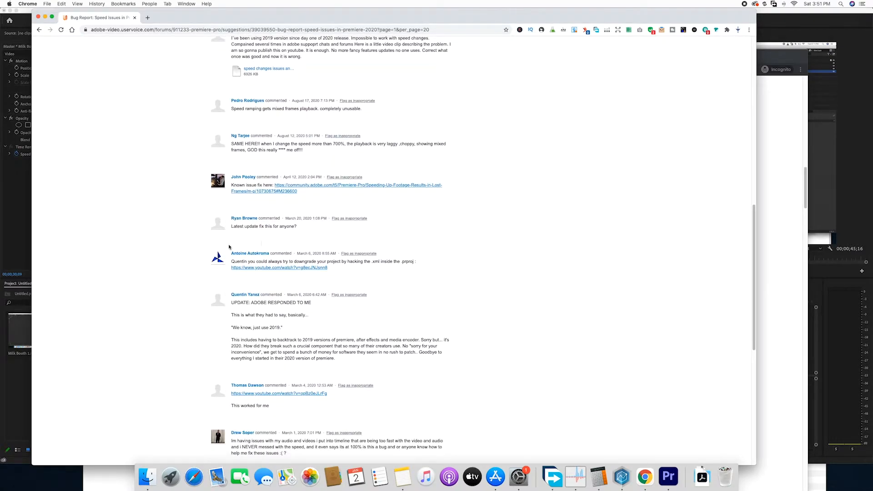
pyautogui.scroll(3)
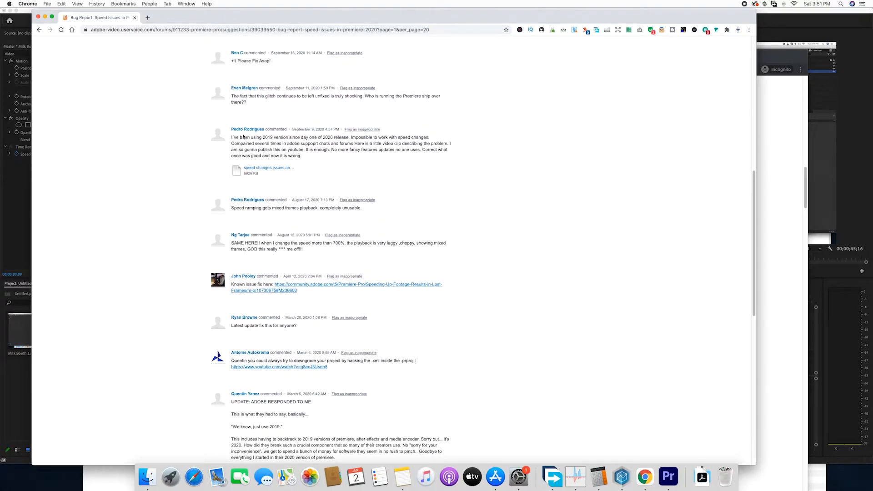
pyautogui.moveTo(282, 133)
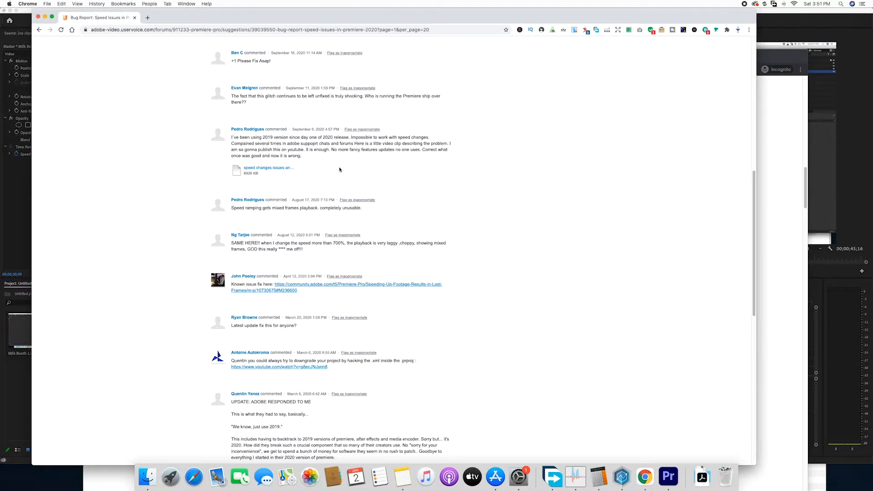
pyautogui.moveTo(338, 173)
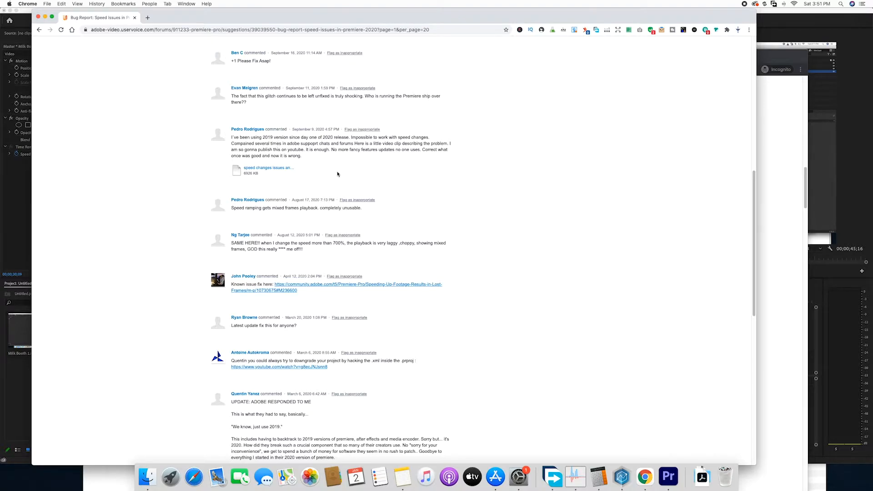
pyautogui.moveTo(437, 204)
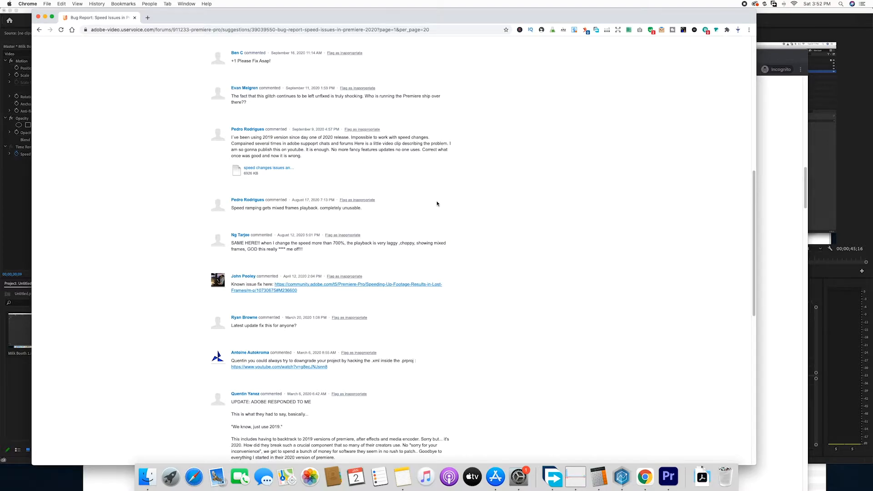
pyautogui.click(671, 475)
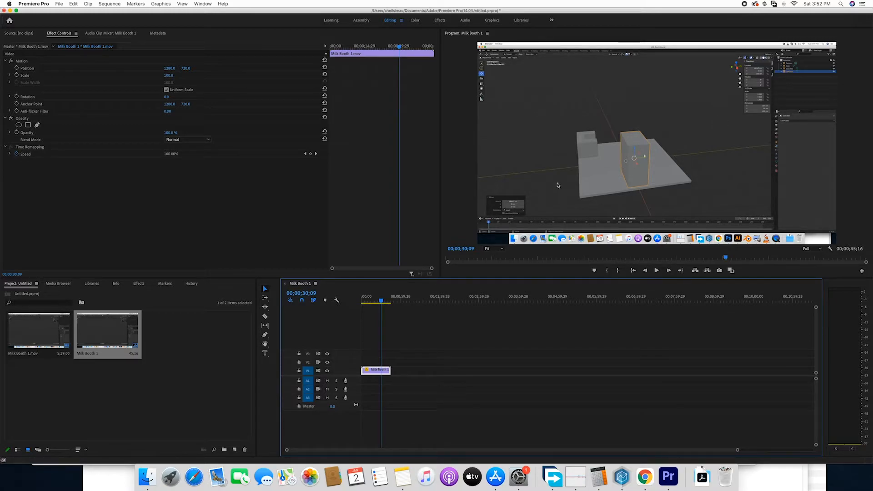
pyautogui.moveTo(582, 171)
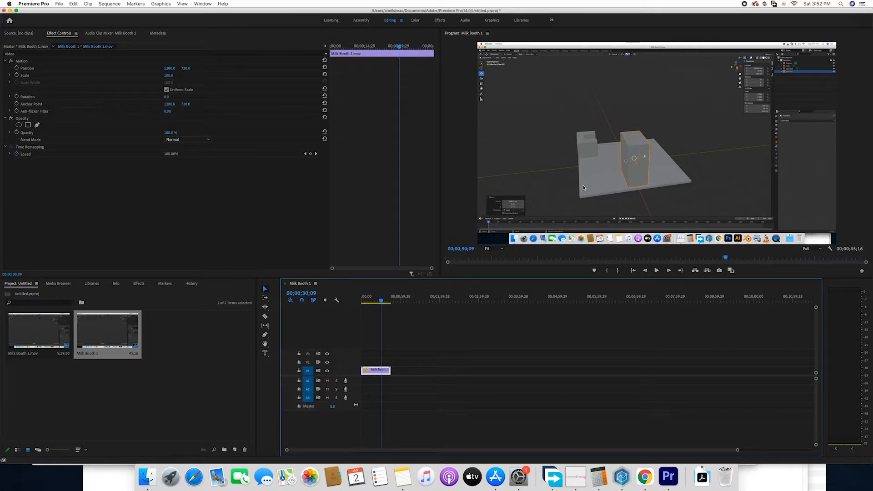
pyautogui.moveTo(588, 191)
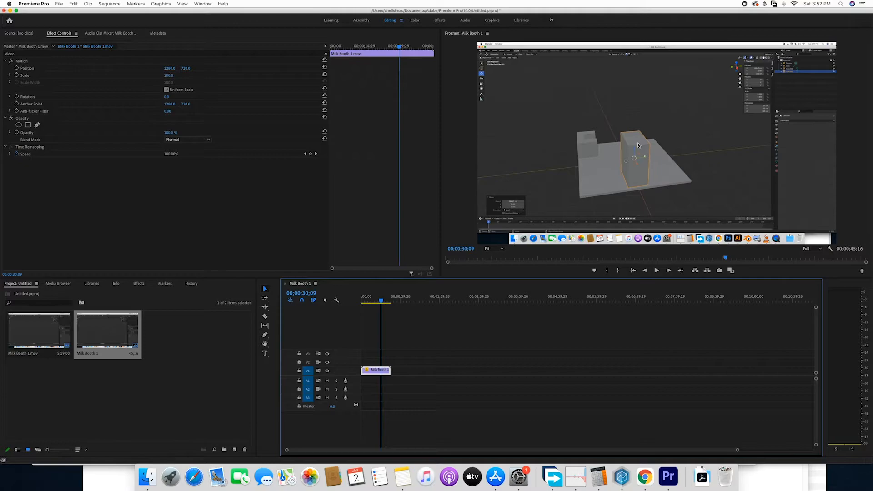
pyautogui.moveTo(628, 149)
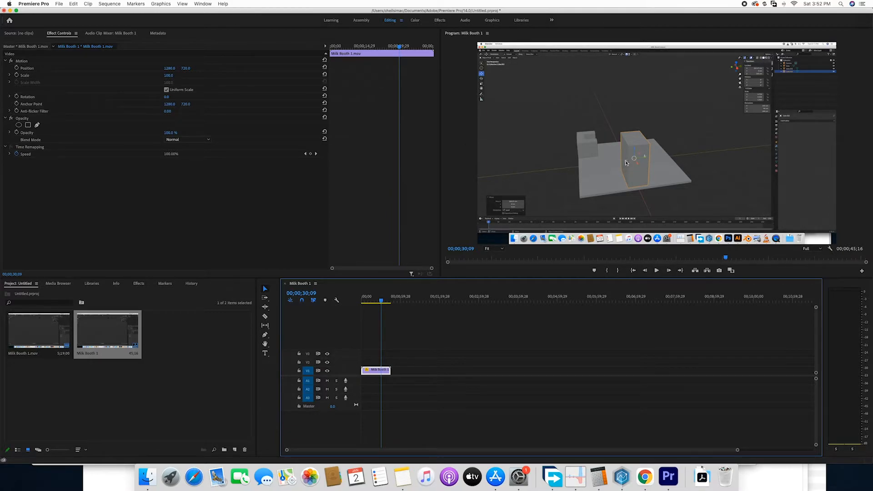
pyautogui.moveTo(600, 183)
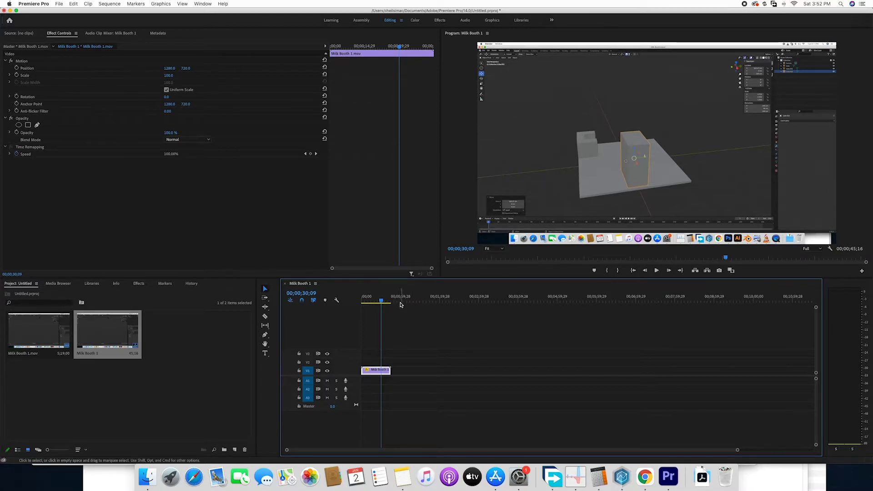
# Move the playhead back to about 00;00;16;18 to check the sped-up footage.
pyautogui.moveTo(401, 301); pyautogui.dragTo(372, 301)
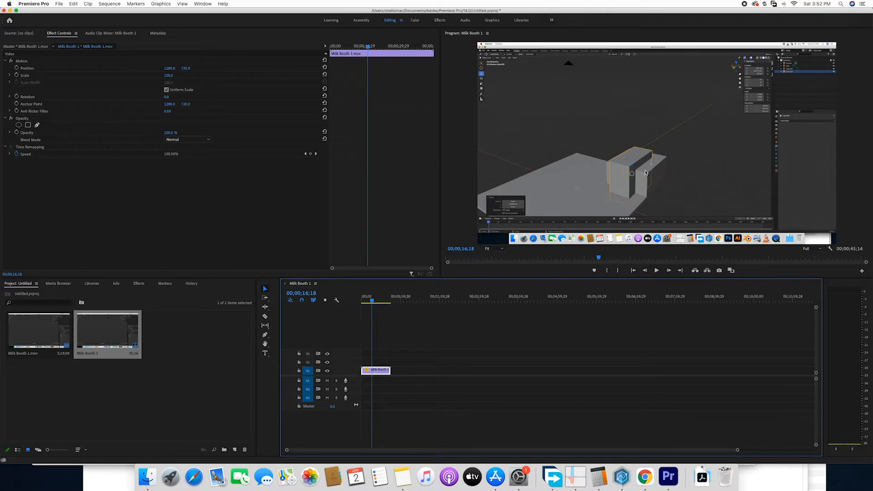
pyautogui.moveTo(622, 177)
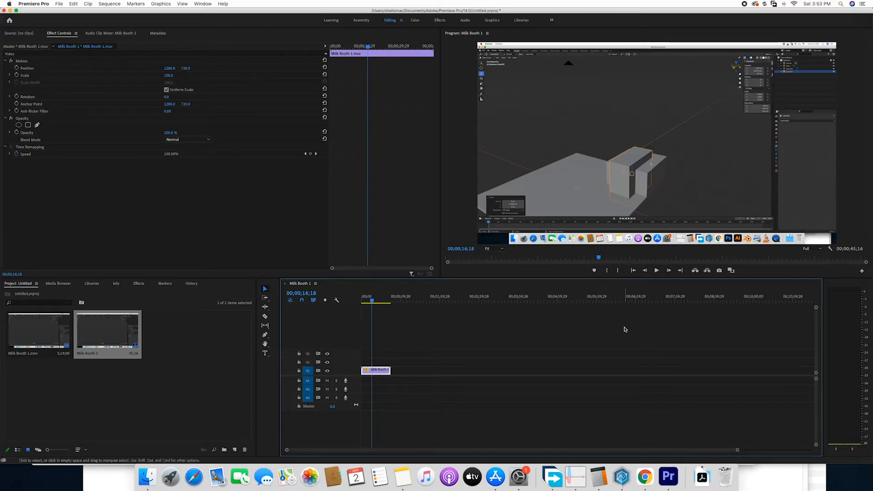
pyautogui.moveTo(623, 330)
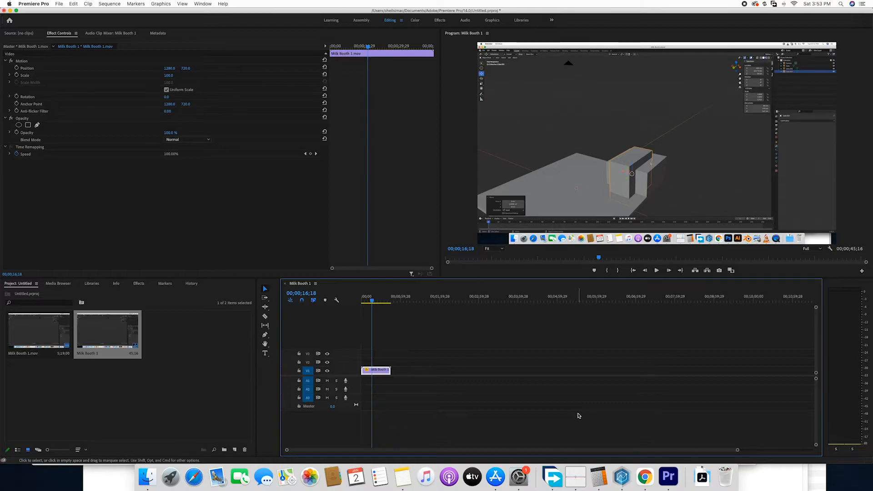
pyautogui.moveTo(588, 410)
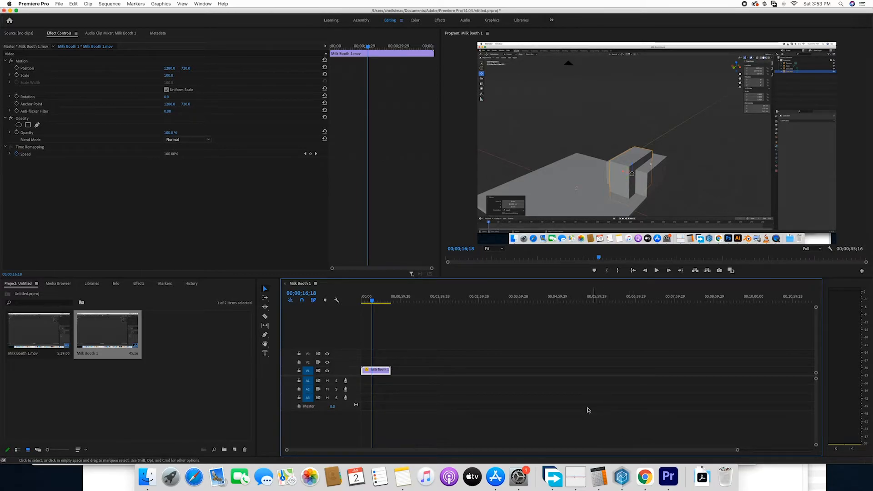
pyautogui.moveTo(588, 413)
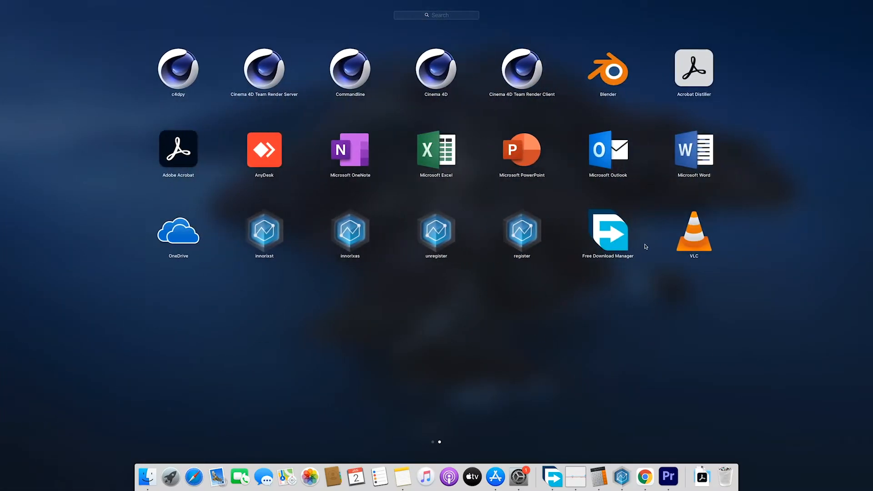
# Launch VLC media player from Launchpad, leaving the sequence unchanged.
pyautogui.click(669, 475)
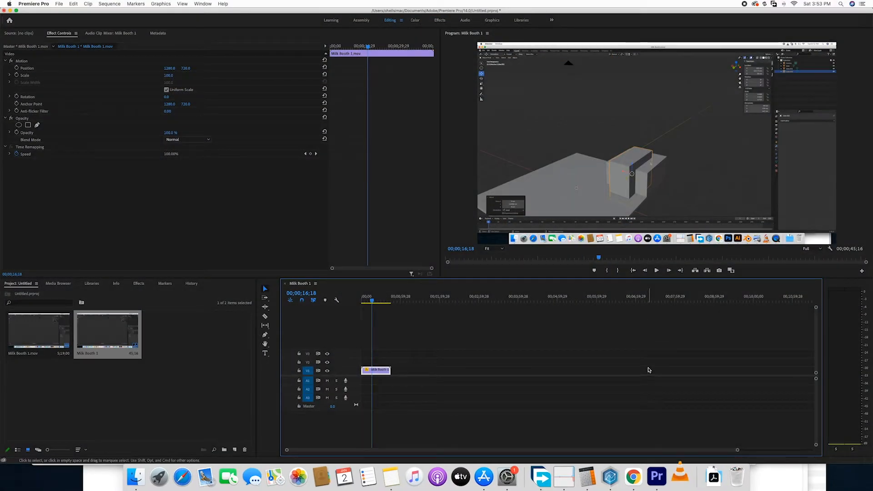
# Start VLC's Convert / Stream and pick Milk Booth 1 in the Videos folder.
pyautogui.click(683, 476)
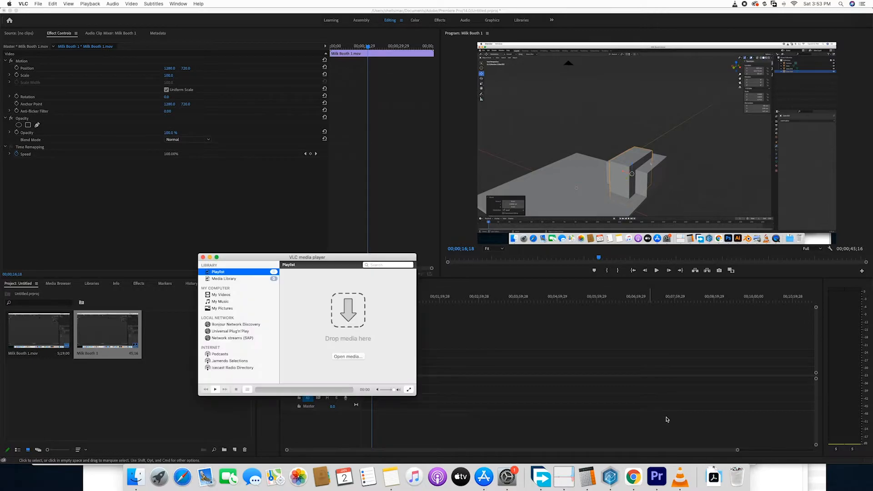
pyautogui.moveTo(102, 94)
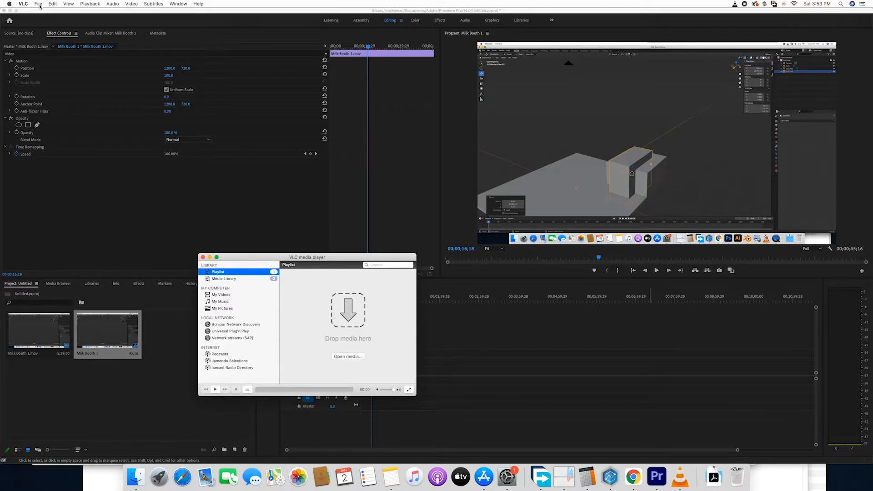
pyautogui.click(38, 3)
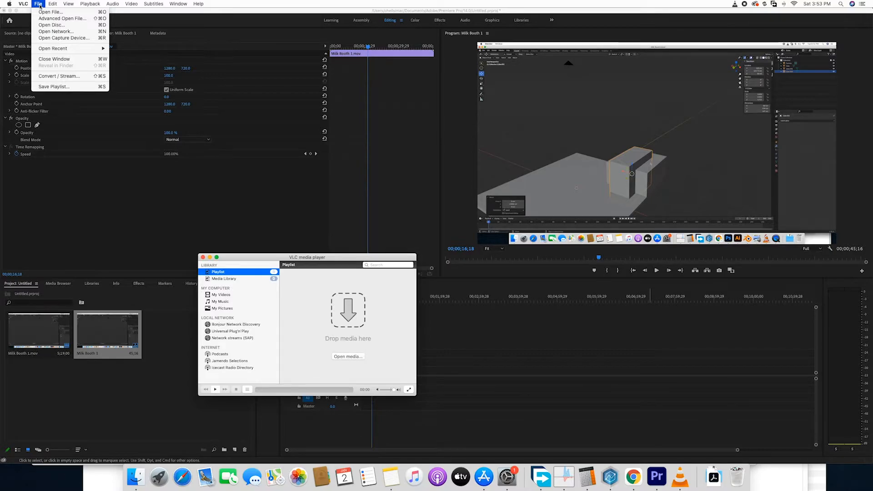
pyautogui.moveTo(59, 77)
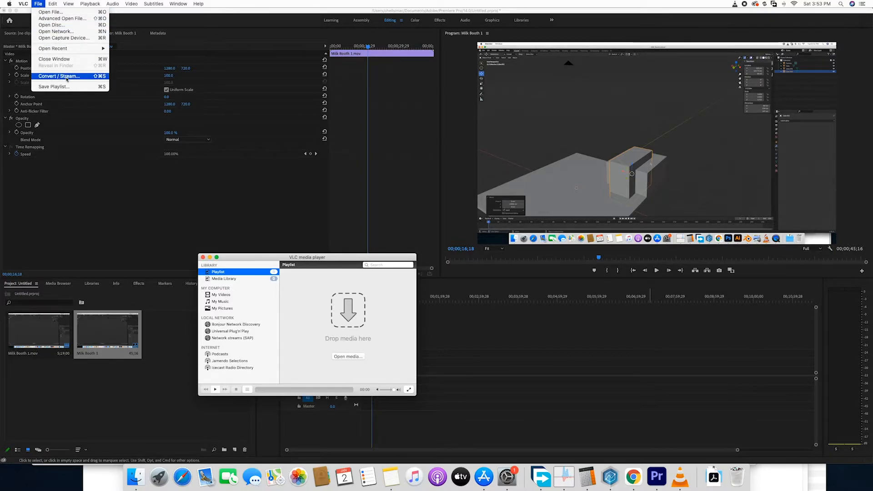
pyautogui.click(59, 76)
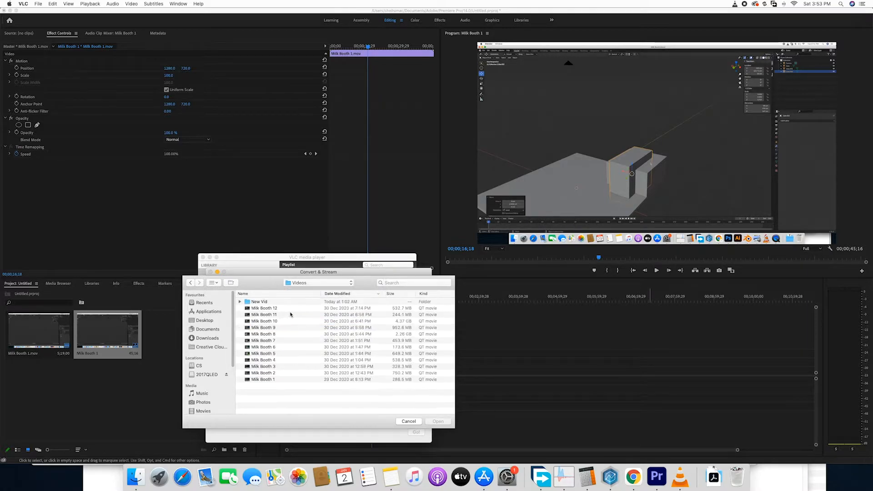
pyautogui.click(262, 379)
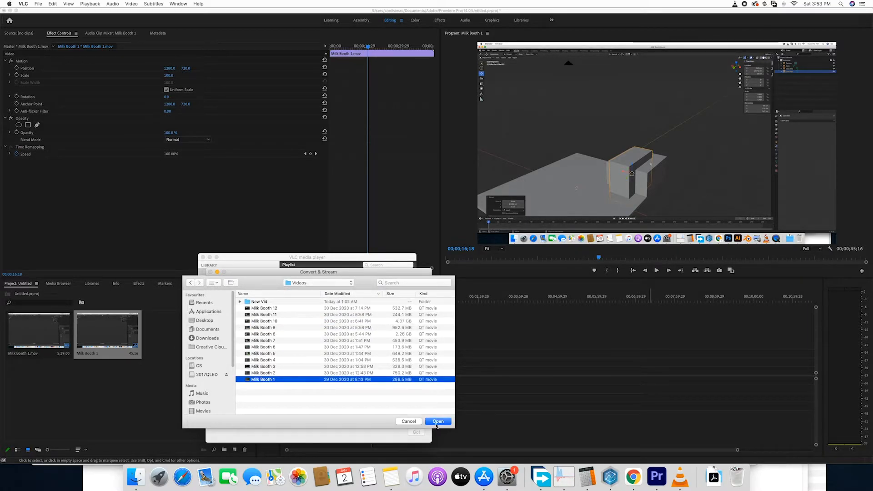
# Load Milk Booth 1 with the H.264 + MP3 (MP4) profile and choose to save it as a file.
pyautogui.click(437, 421)
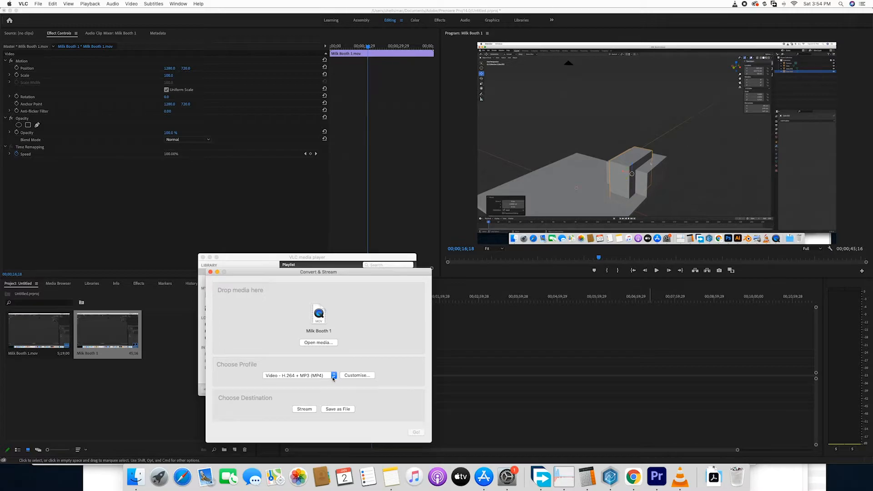
pyautogui.click(333, 374)
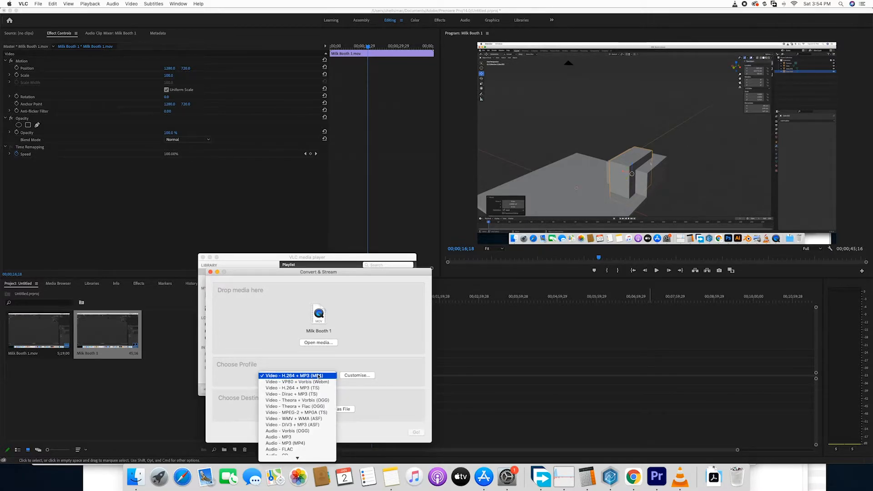
pyautogui.click(297, 374)
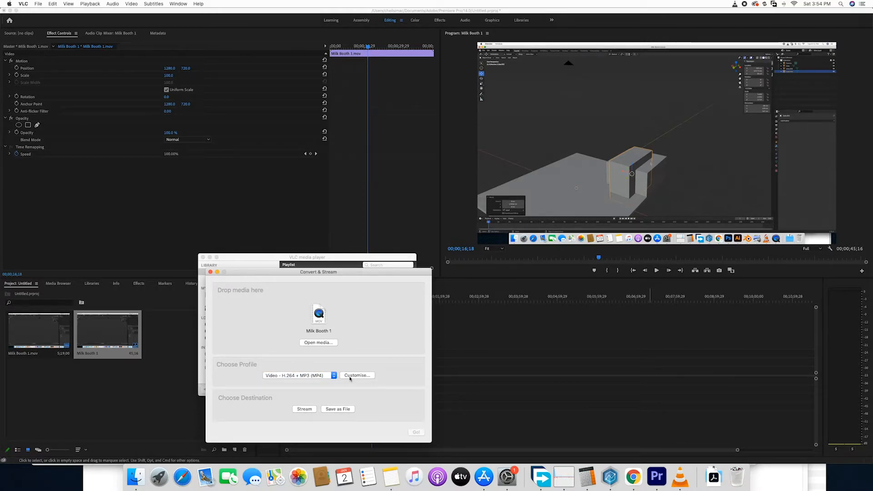
pyautogui.click(337, 409)
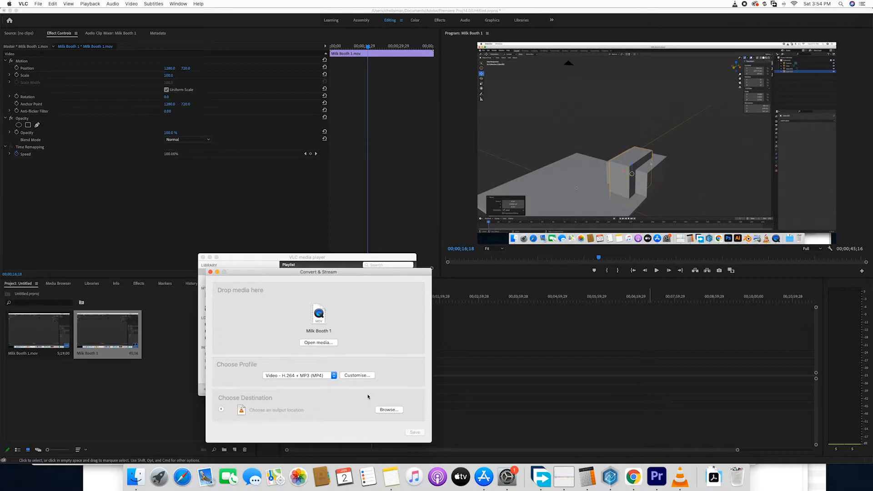
pyautogui.click(390, 409)
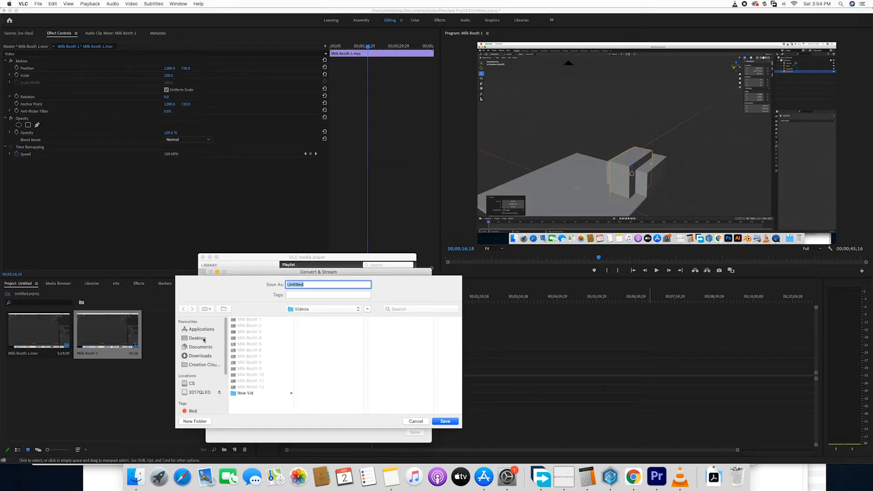
# Name the output Trial Test on the Desktop and start the MP4 conversion.
pyautogui.click(196, 338)
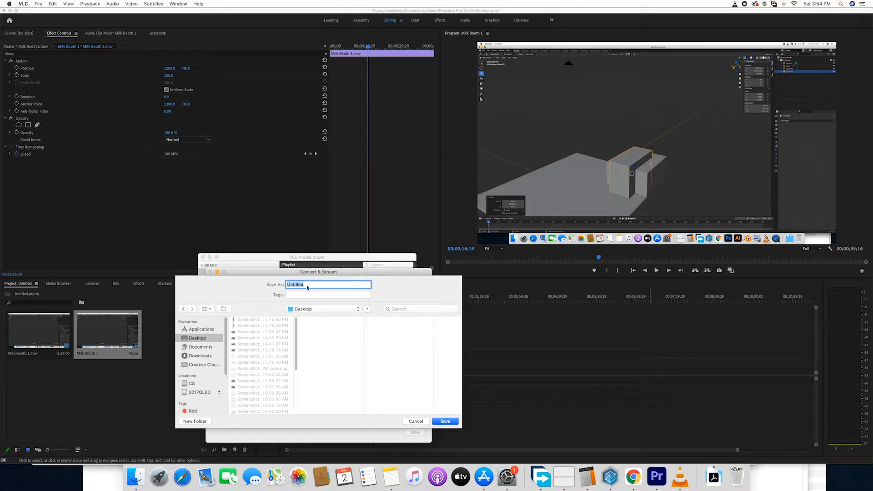
pyautogui.write('Trial')
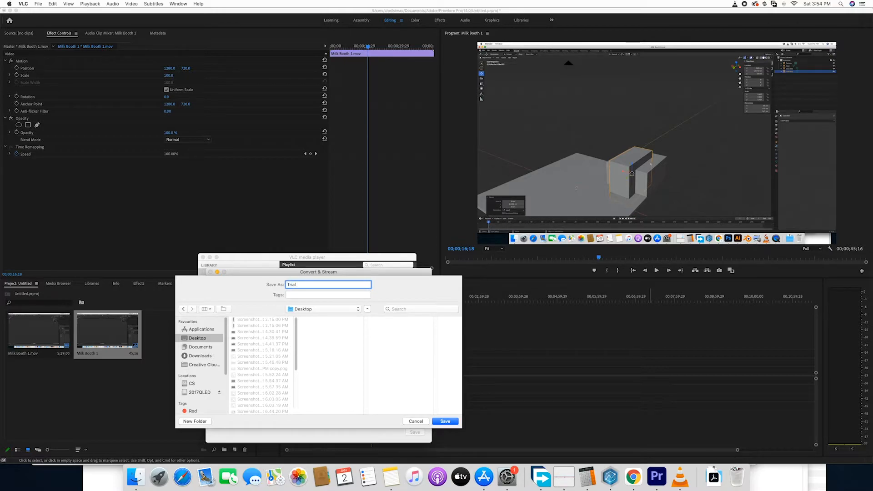
pyautogui.write('Test')
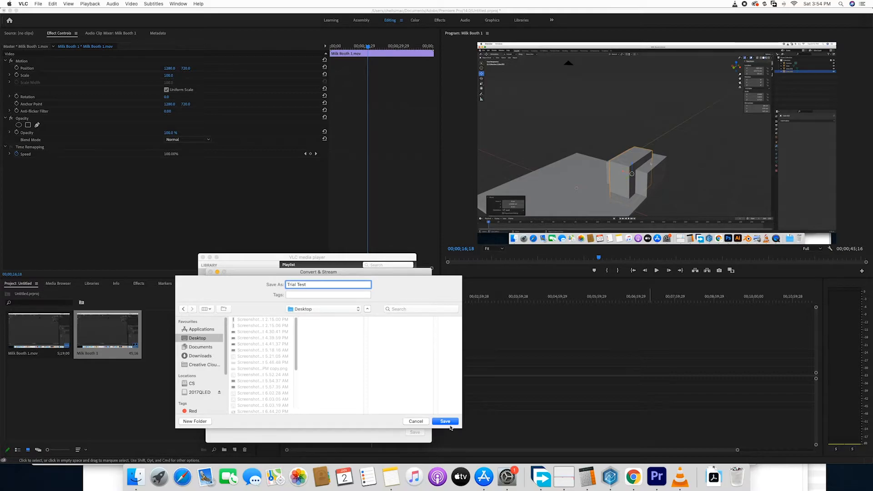
pyautogui.click(446, 421)
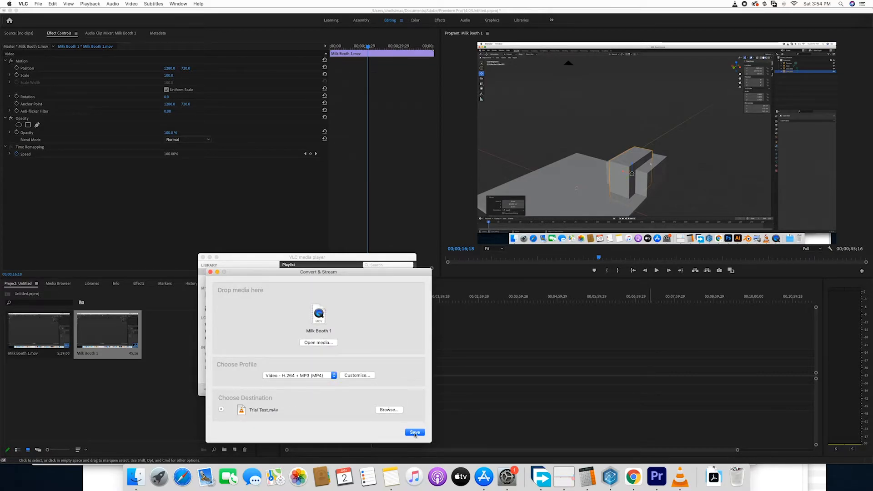
pyautogui.click(415, 432)
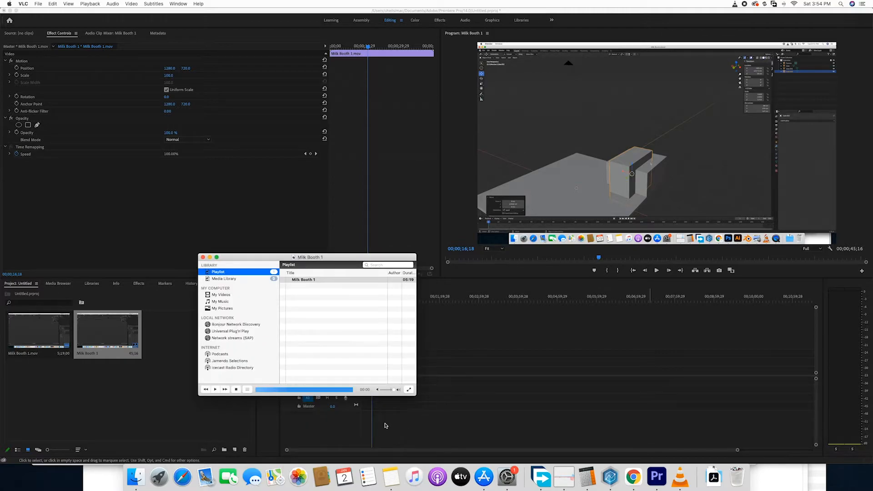
pyautogui.click(215, 389)
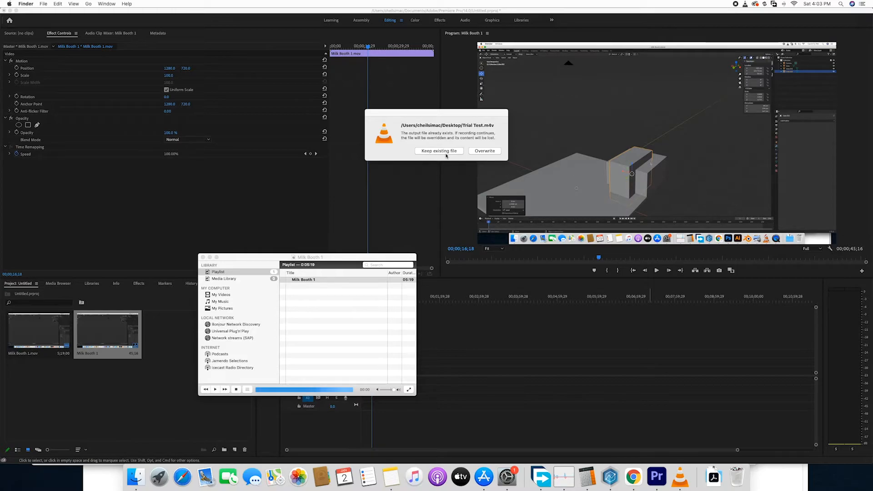
# Force quit the unresponsive VLC from the Apple menu and confirm.
pyautogui.click(6, 4)
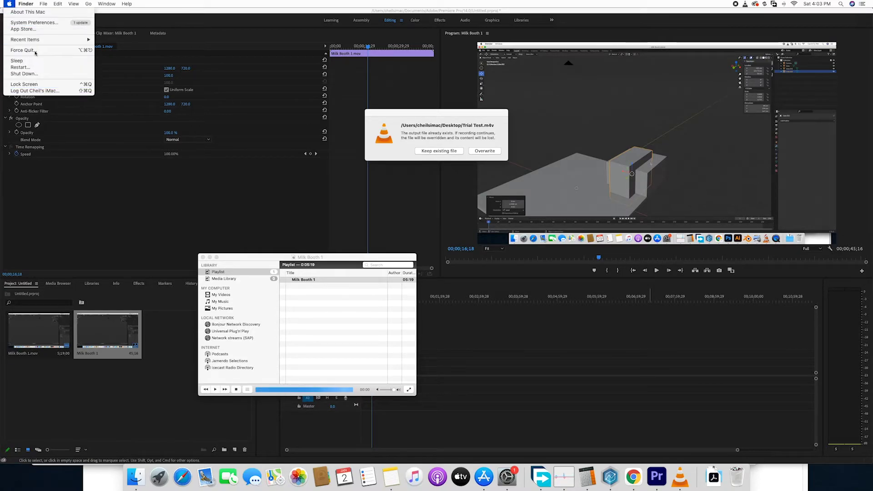
pyautogui.click(22, 46)
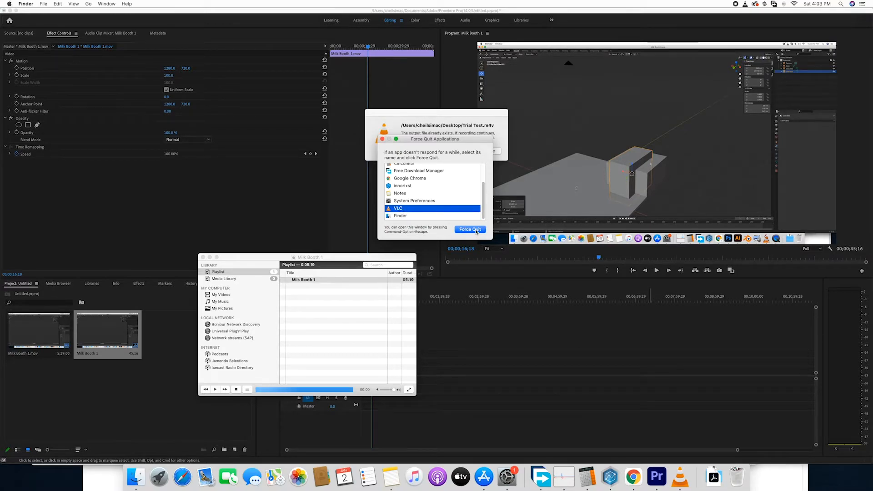
pyautogui.click(469, 229)
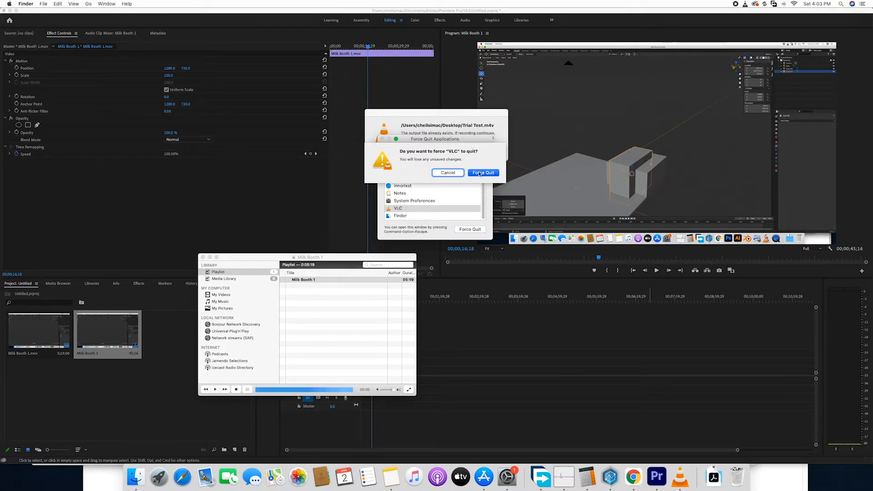
pyautogui.click(483, 172)
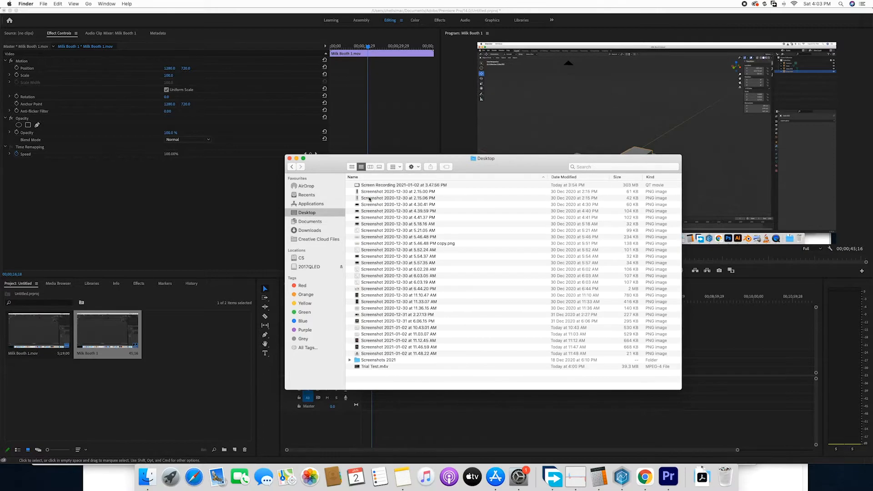
# Import the converted Trial Test.m4v from Finder into the Premiere project bin.
pyautogui.click(375, 366)
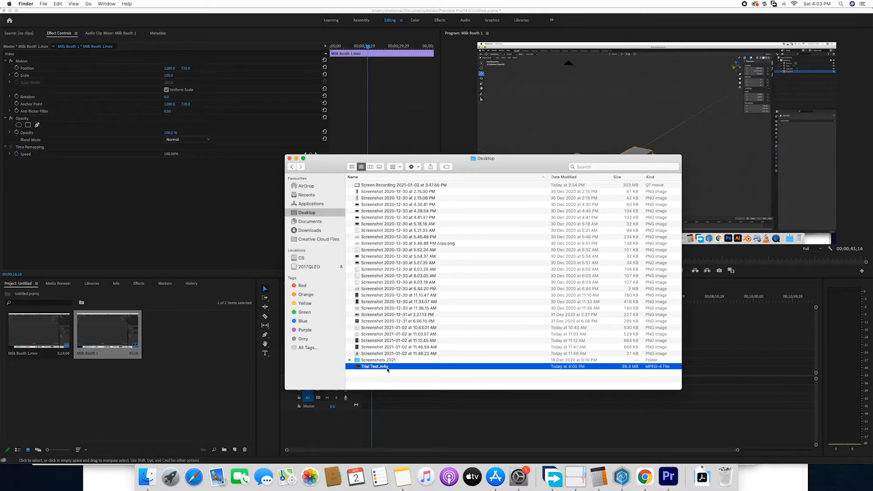
pyautogui.moveTo(230, 365)
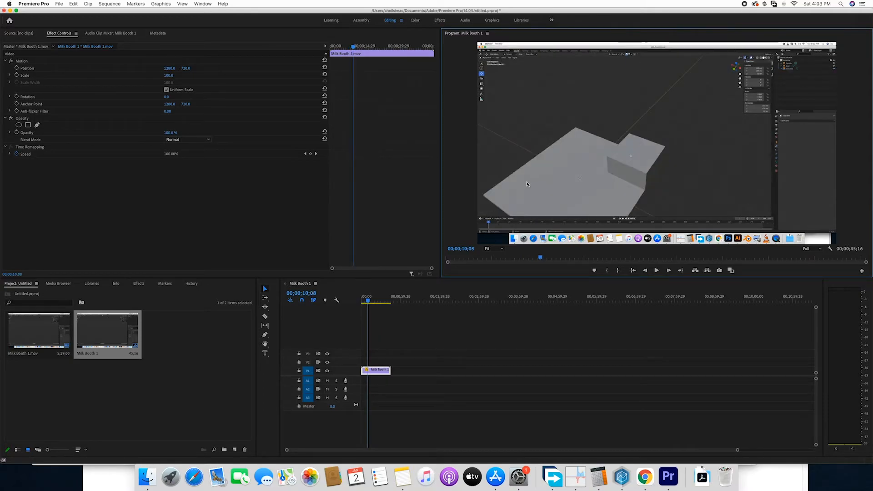
pyautogui.click(166, 360)
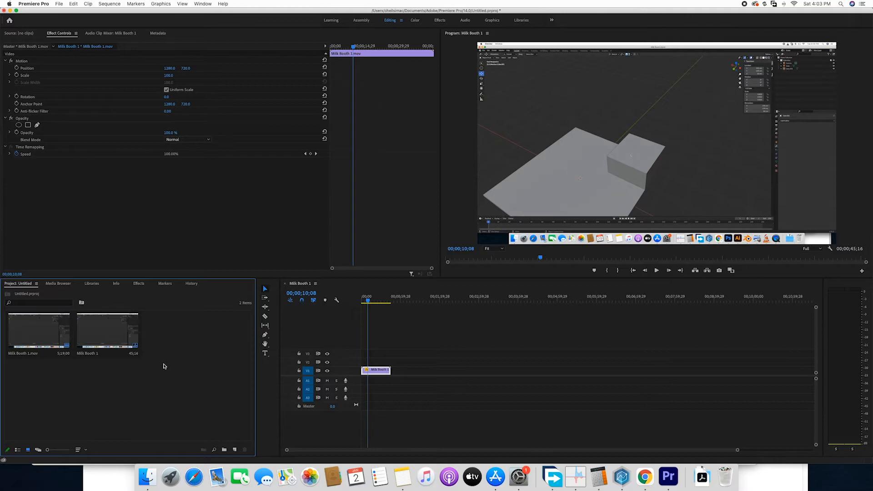
pyautogui.click(147, 476)
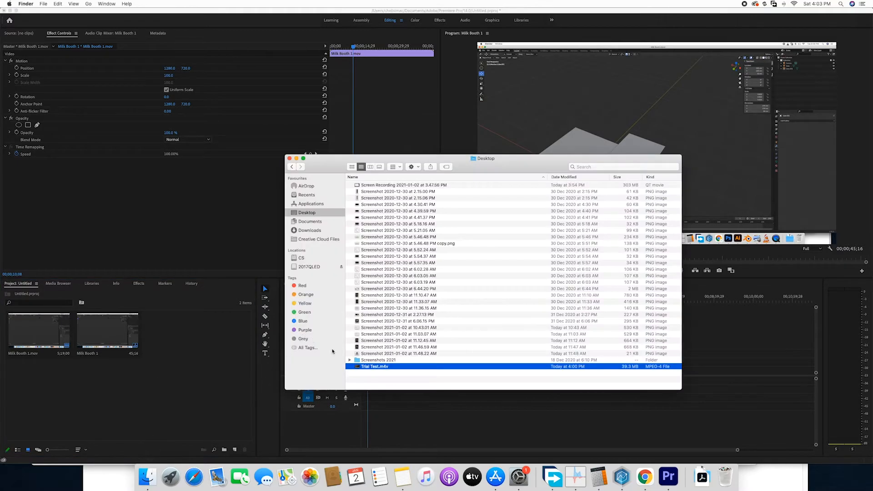
pyautogui.moveTo(199, 371)
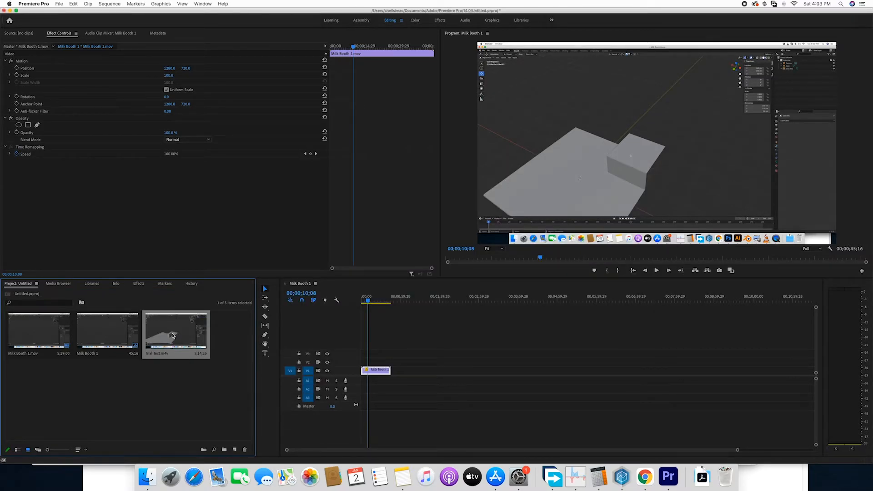
pyautogui.moveTo(176, 331); pyautogui.dragTo(485, 370)
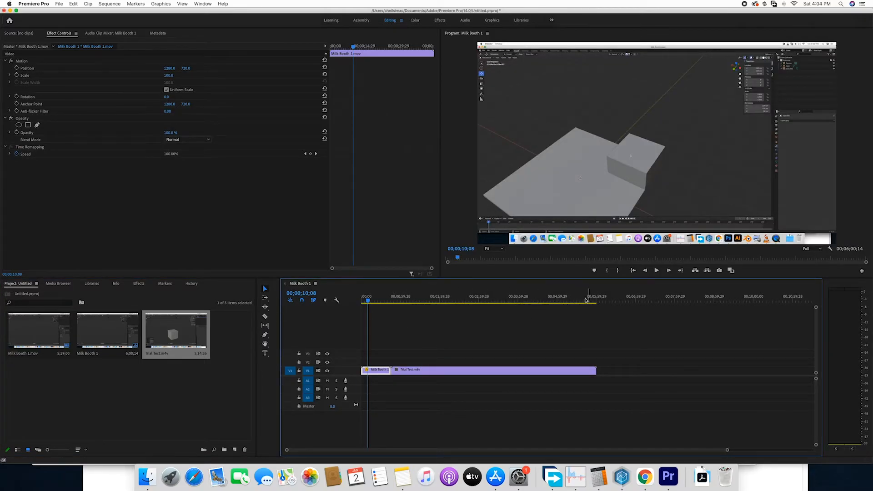
# Place Trial Test.m4v on V1 directly after the Milk Booth 1 clip.
pyautogui.click(415, 301)
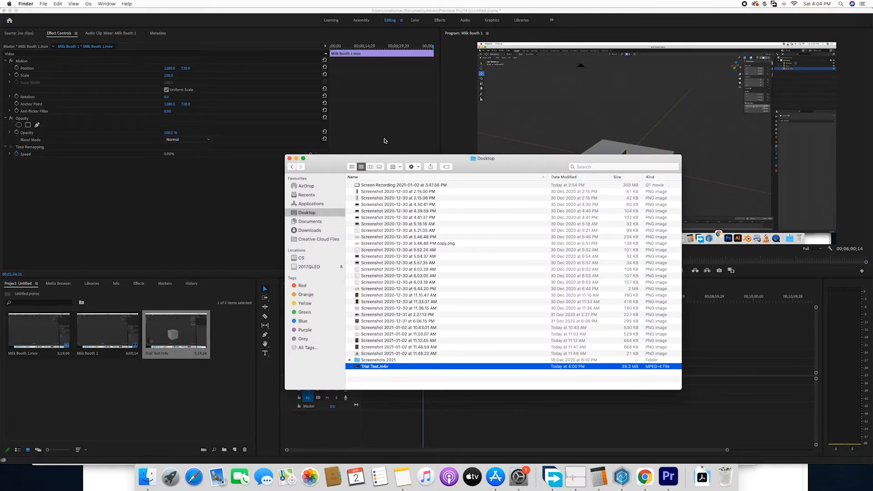
pyautogui.click(290, 166)
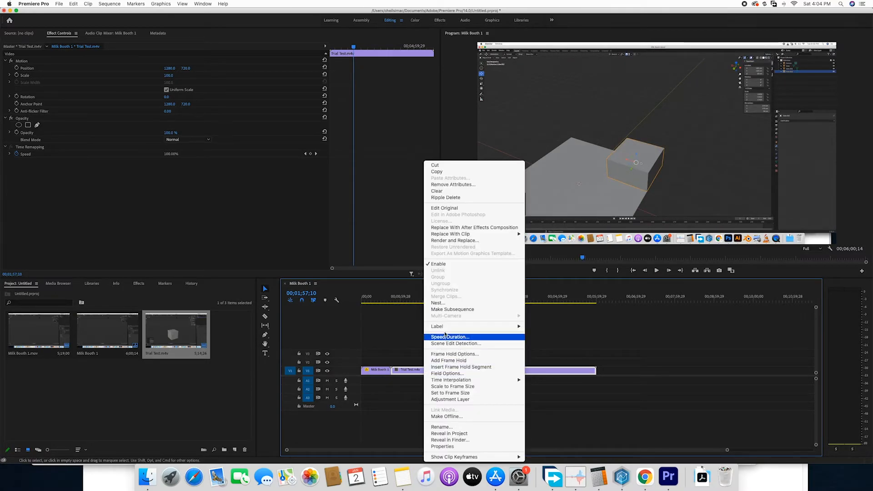
# Speed up Trial Test.m4v via Speed/Duration so the sequence runs about 1:30, then scrub through it.
pyautogui.click(449, 337)
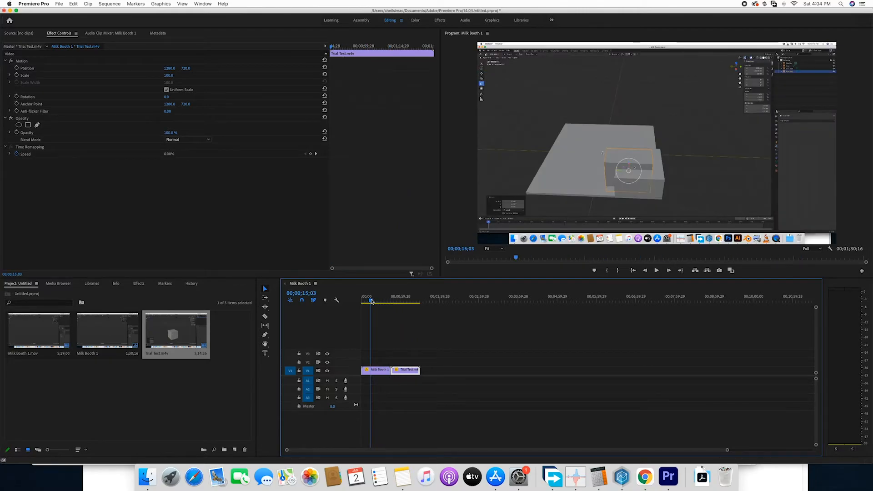
pyautogui.click(366, 300)
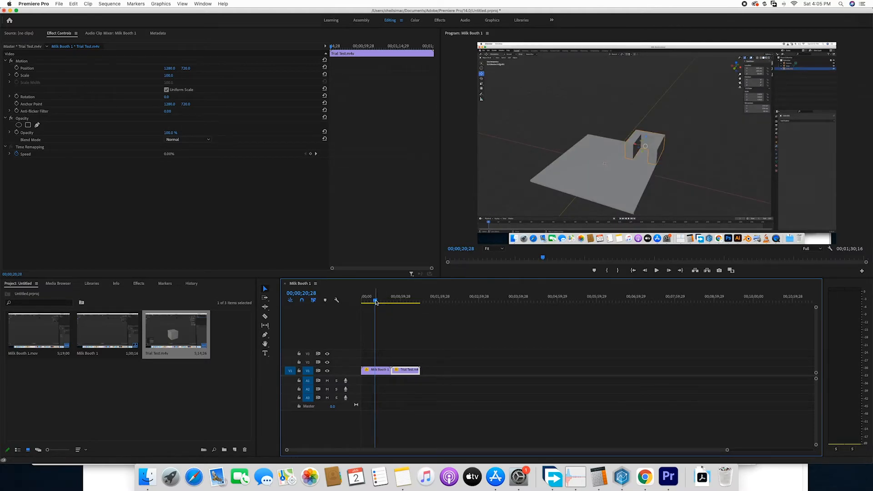
pyautogui.click(396, 301)
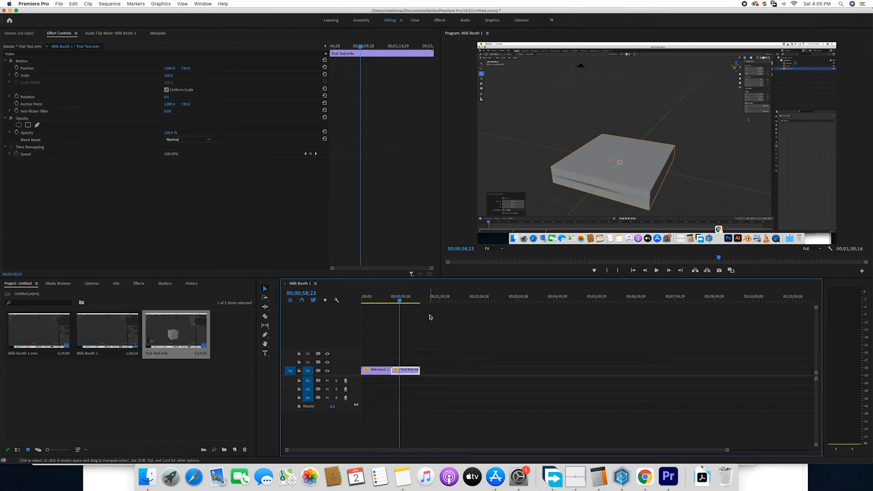
pyautogui.moveTo(391, 297)
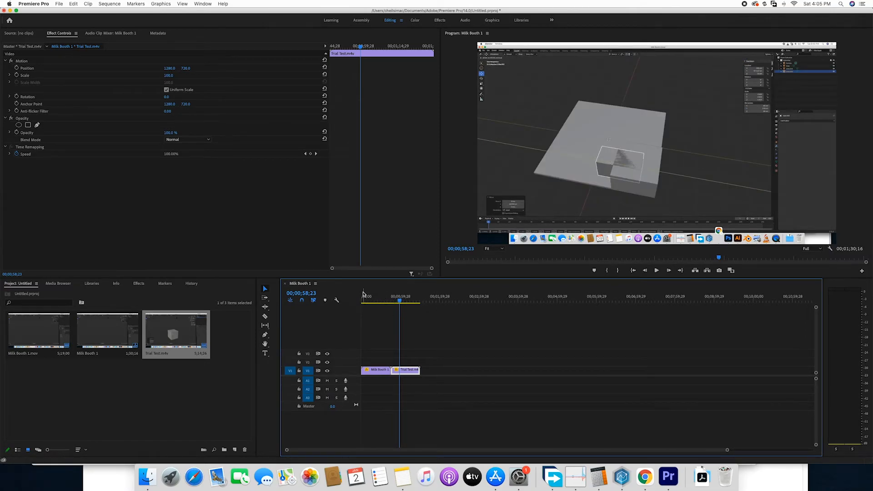
pyautogui.click(363, 299)
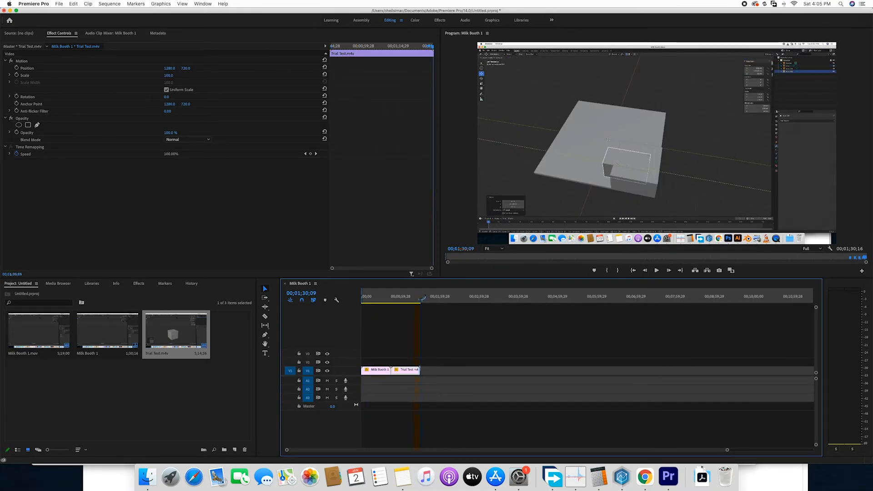
# Mark the out point after both clips and Render In to Out for smooth playback.
pyautogui.click(419, 296)
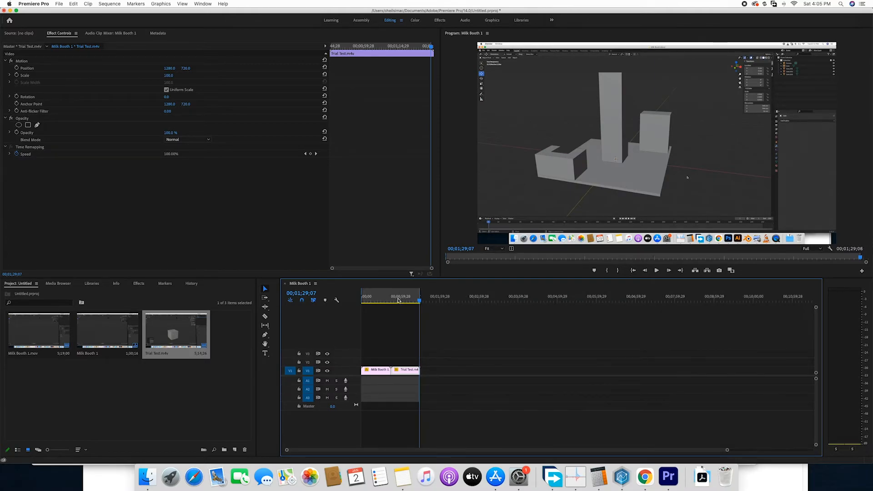
pyautogui.moveTo(428, 285)
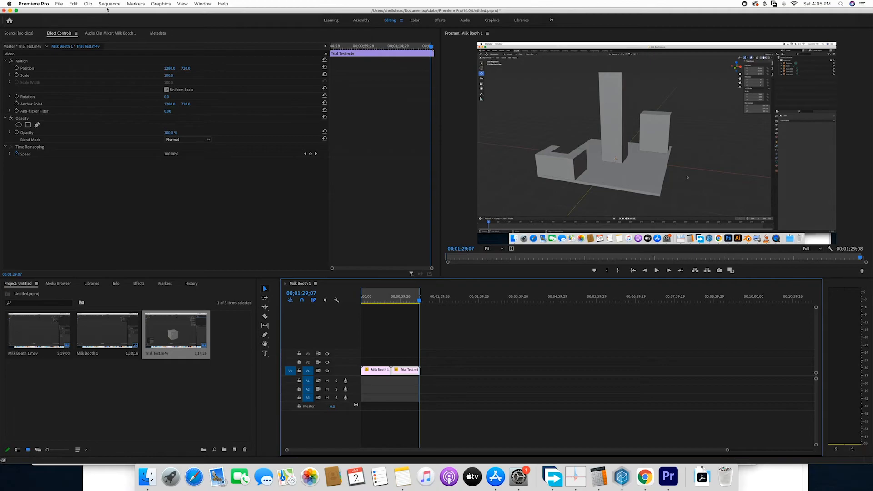
pyautogui.click(109, 3)
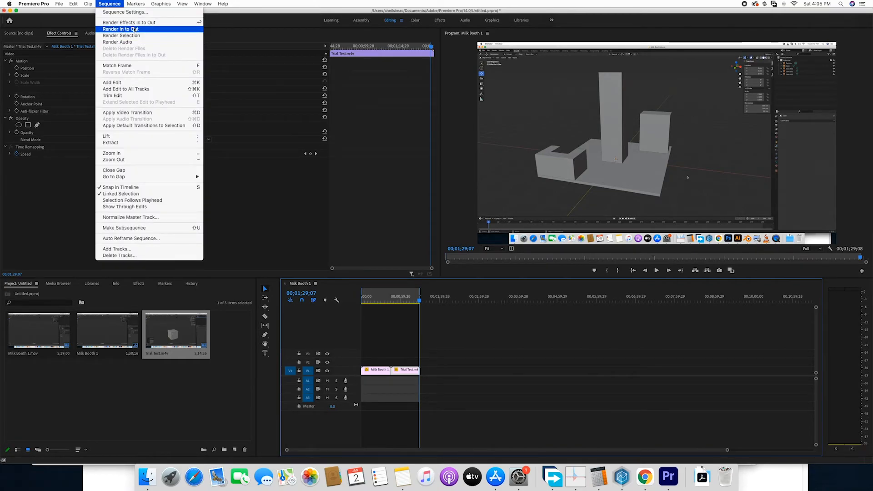
pyautogui.click(123, 28)
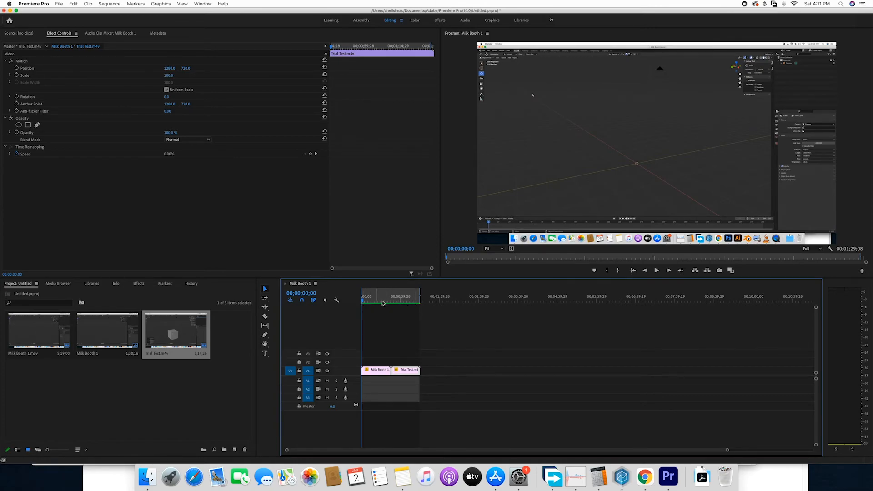
pyautogui.moveTo(398, 309)
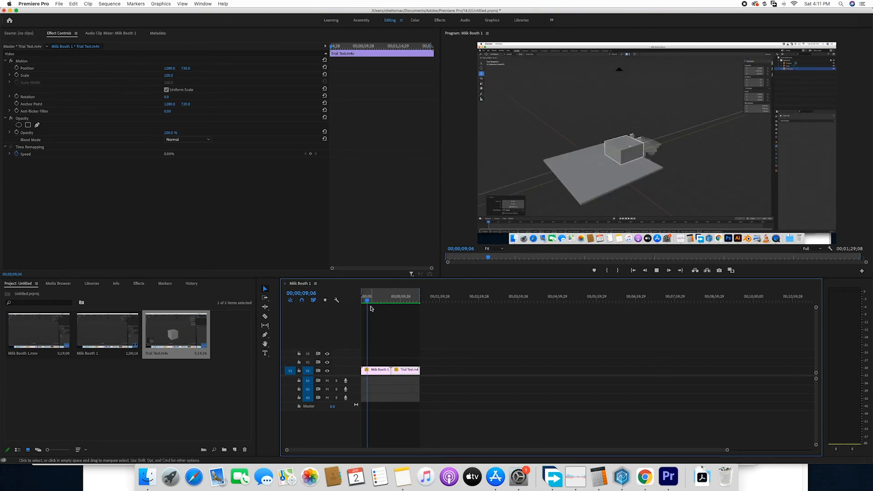
pyautogui.click(389, 300)
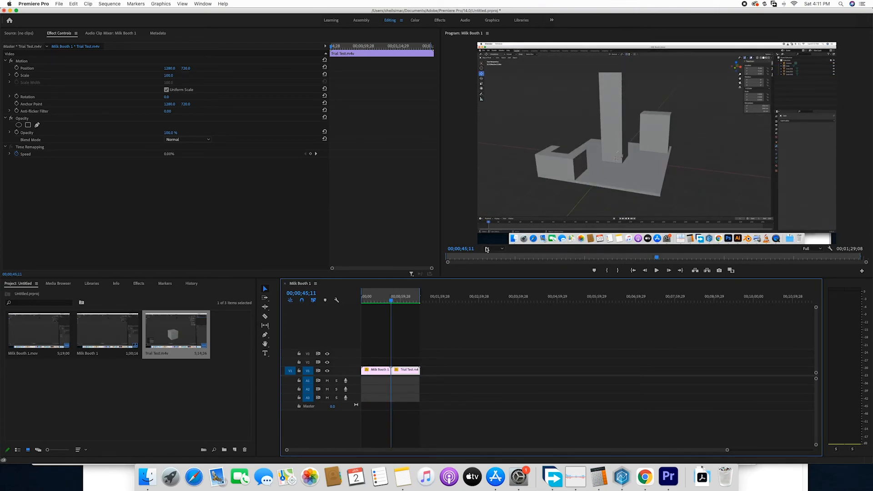
pyautogui.click(657, 270)
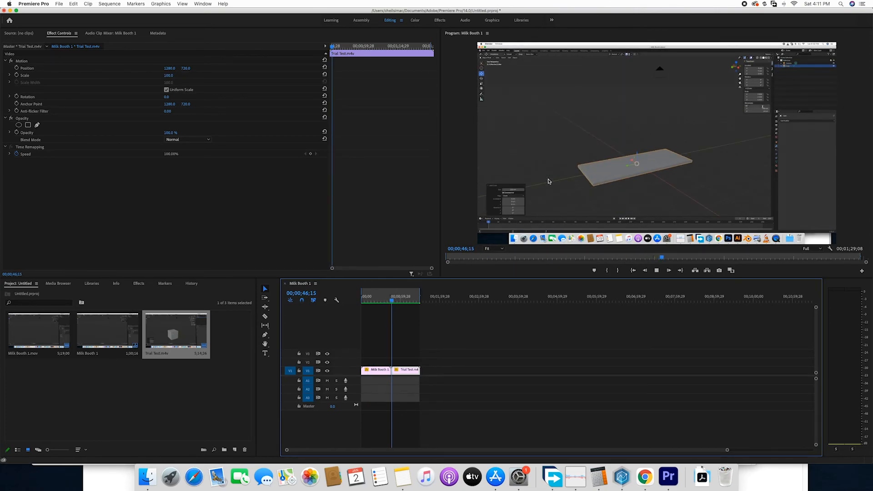